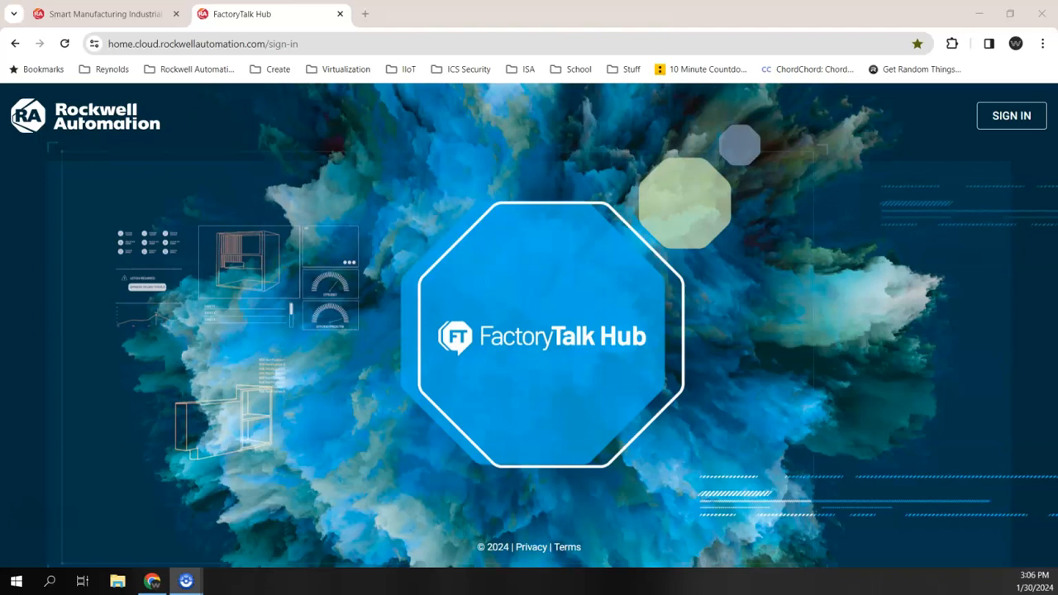
{"action": "mouse_move", "coordinate": [15, 580]}
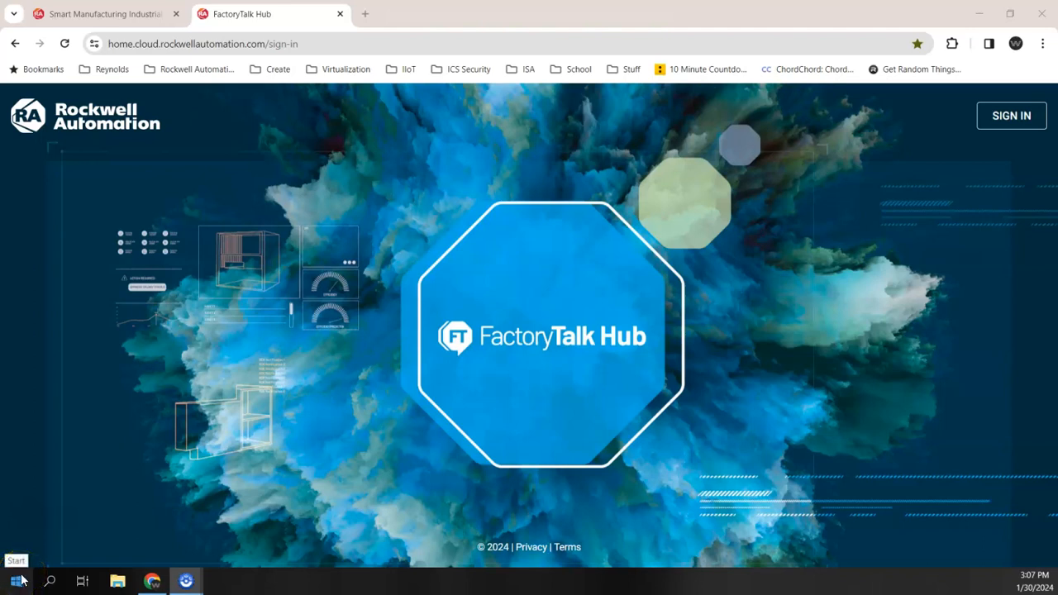
{"action": "mouse_move", "coordinate": [847, 289]}
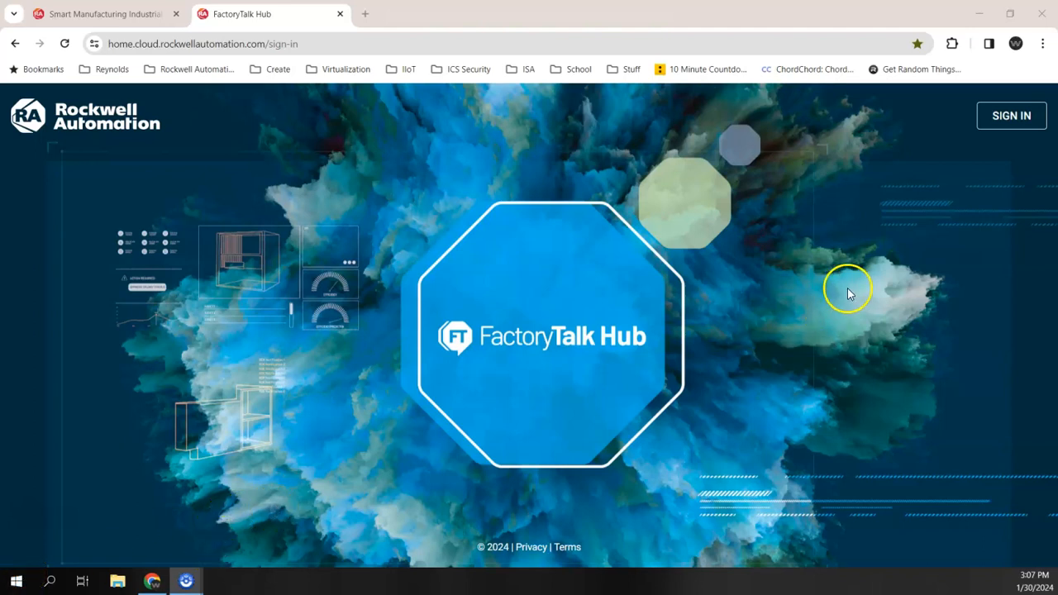
Step: Sign in to FactoryTalk Hub with the saved email and password
{"action": "left_click", "coordinate": [1011, 116]}
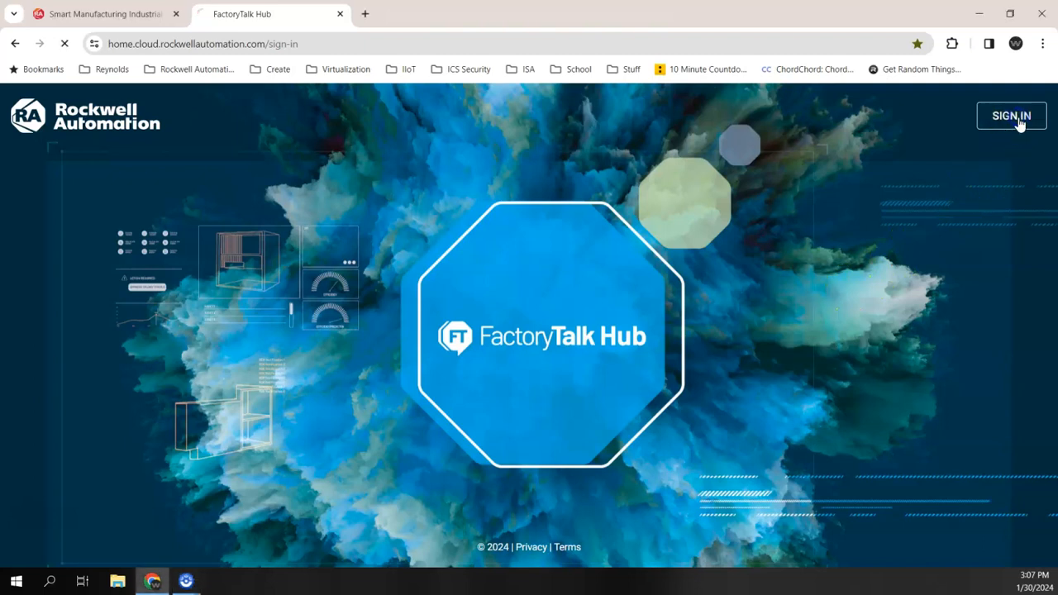
{"action": "left_click", "coordinate": [1011, 115]}
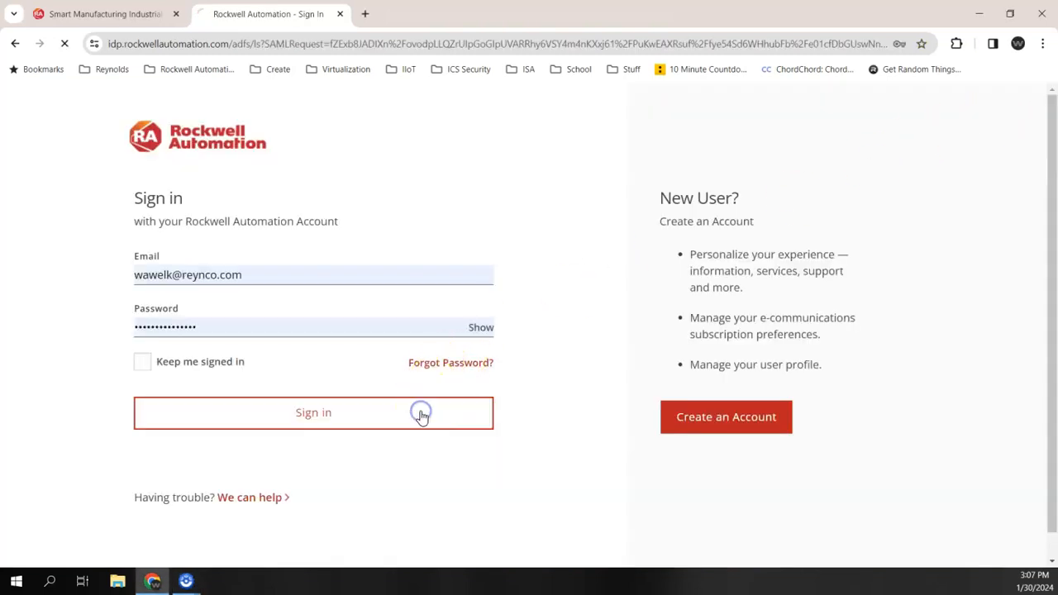
{"action": "left_click", "coordinate": [313, 412]}
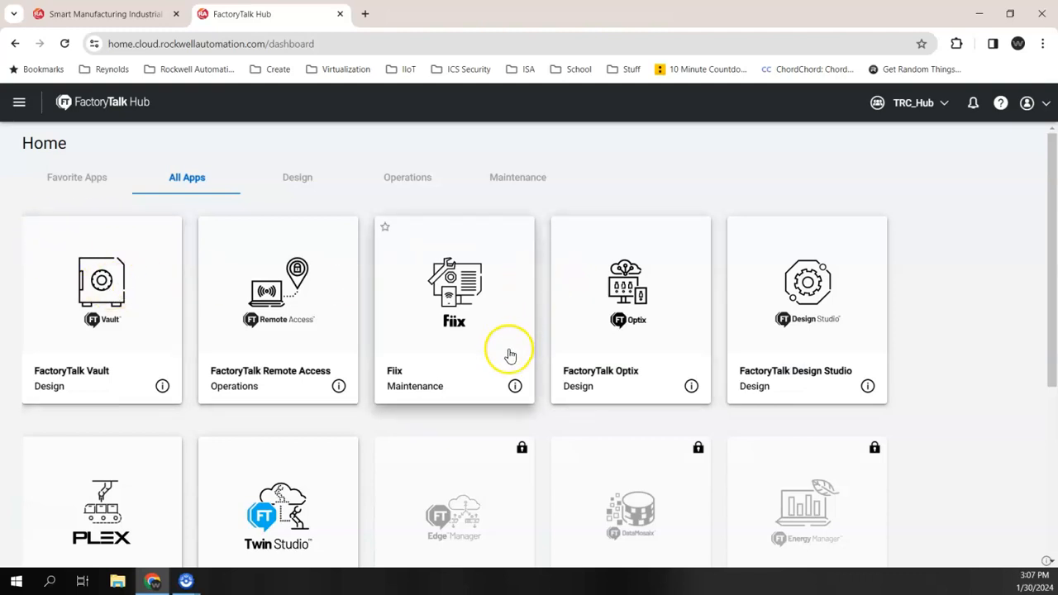
{"action": "mouse_move", "coordinate": [829, 457]}
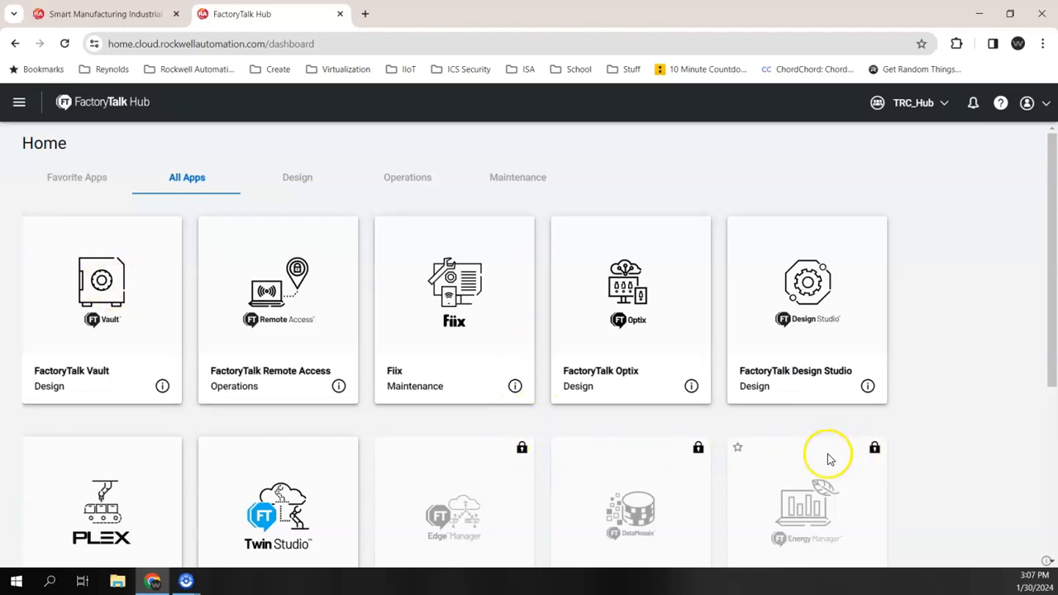
{"action": "mouse_move", "coordinate": [793, 463]}
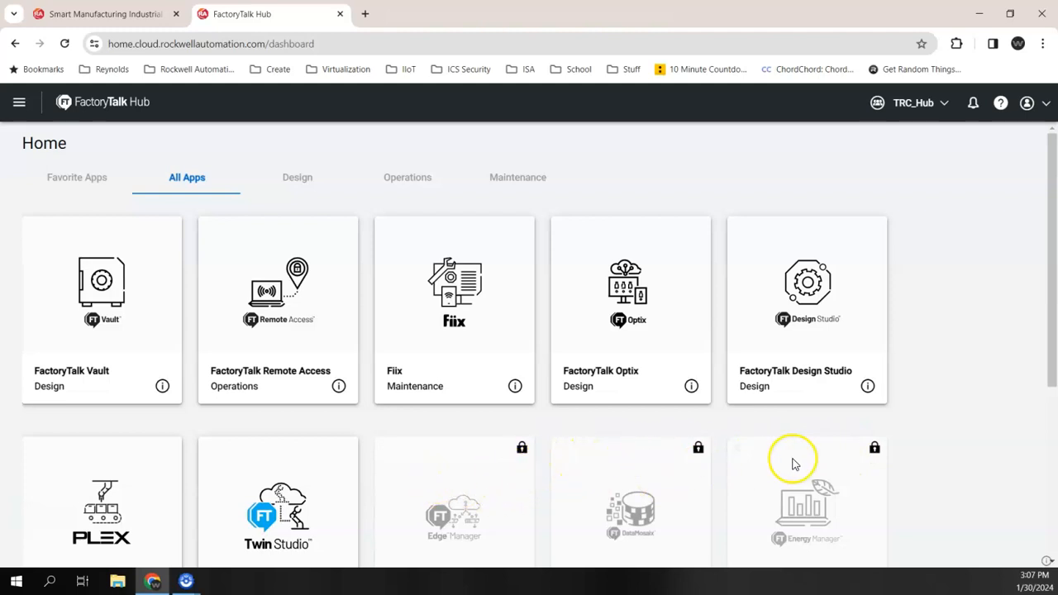
{"action": "mouse_move", "coordinate": [626, 460]}
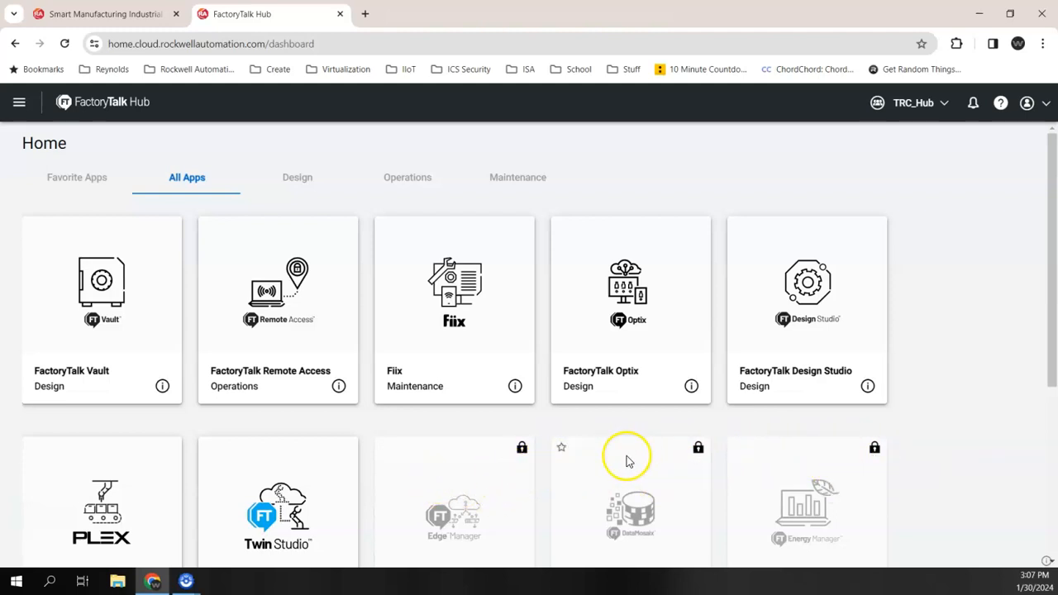
{"action": "mouse_move", "coordinate": [520, 453]}
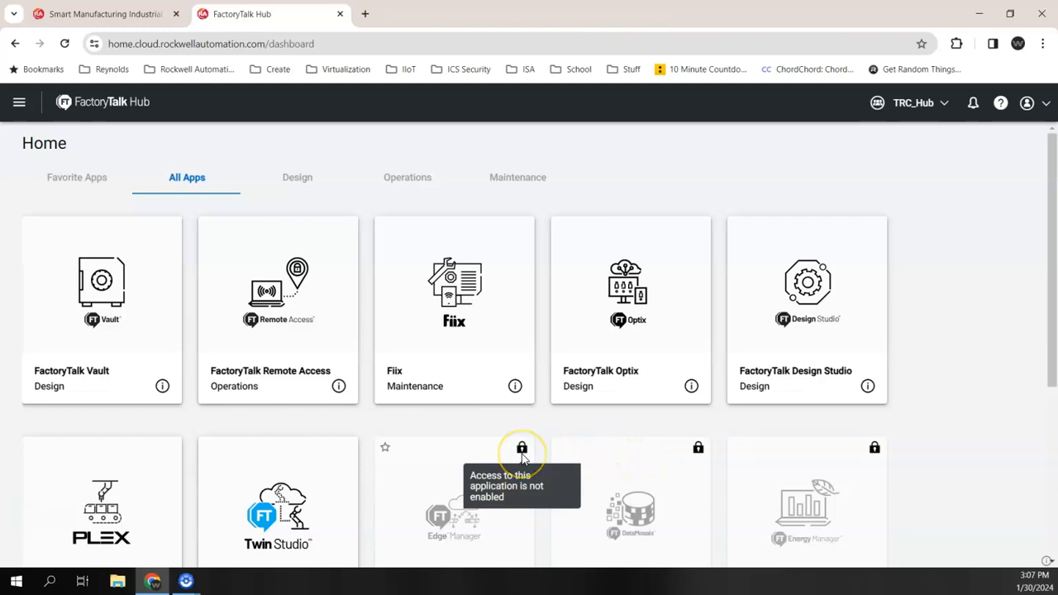
{"action": "mouse_move", "coordinate": [628, 310]}
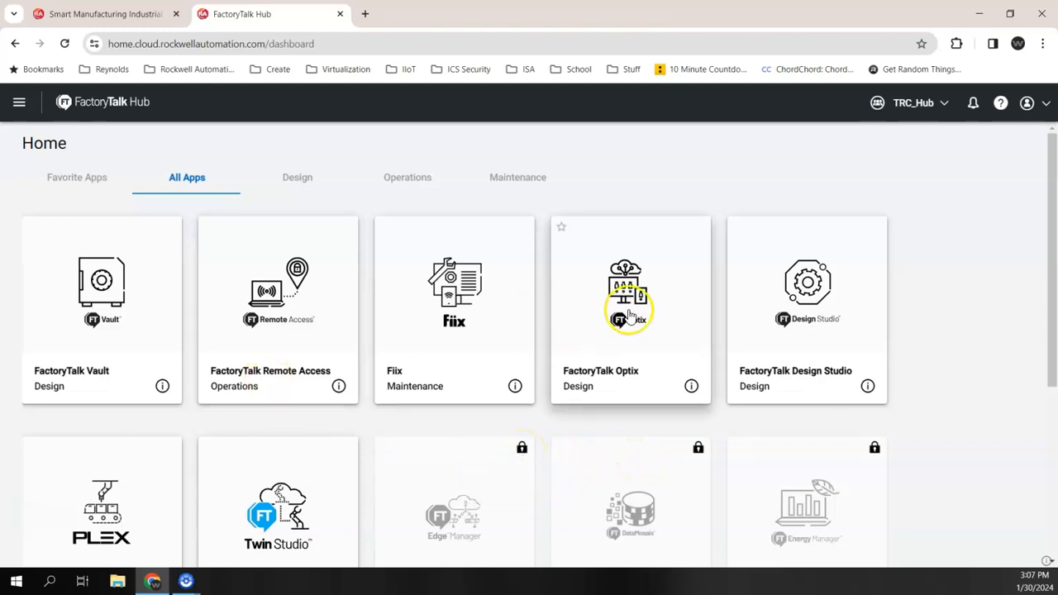
{"action": "mouse_move", "coordinate": [632, 310]}
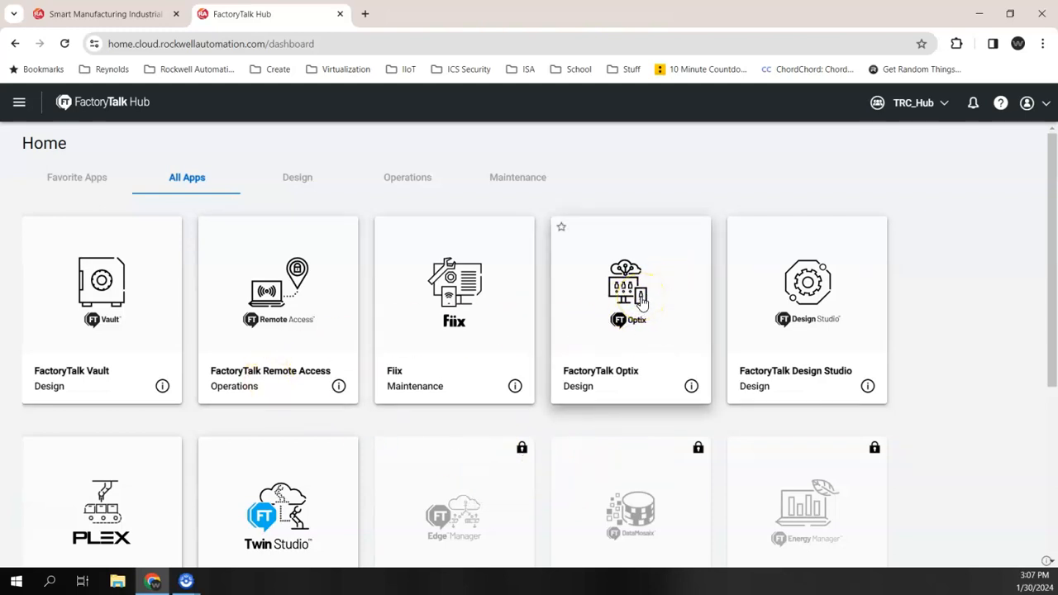
{"action": "mouse_move", "coordinate": [636, 301]}
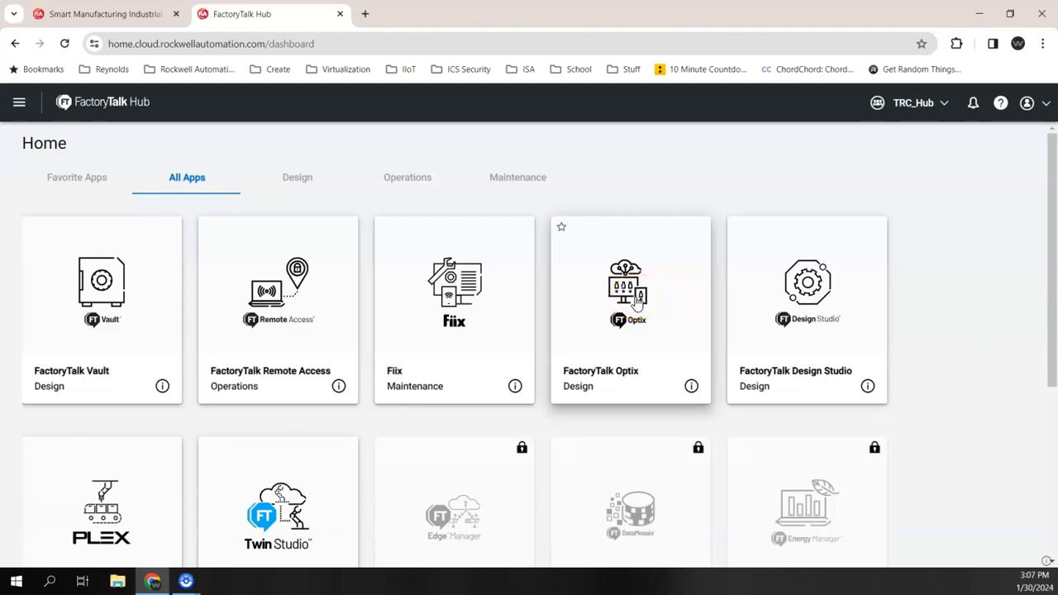
{"action": "left_click", "coordinate": [631, 289]}
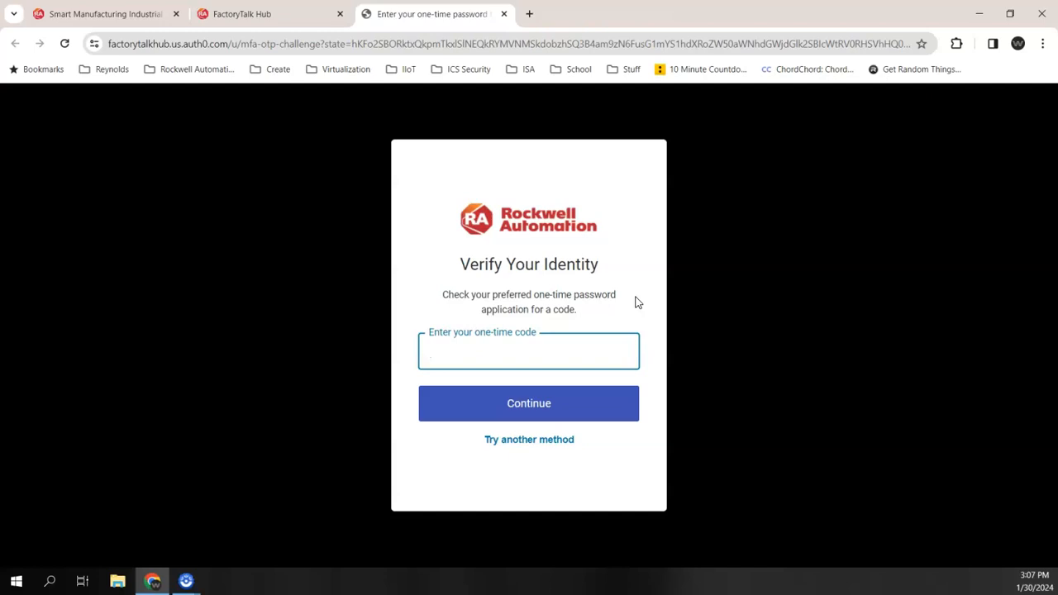
{"action": "left_click", "coordinate": [528, 350]}
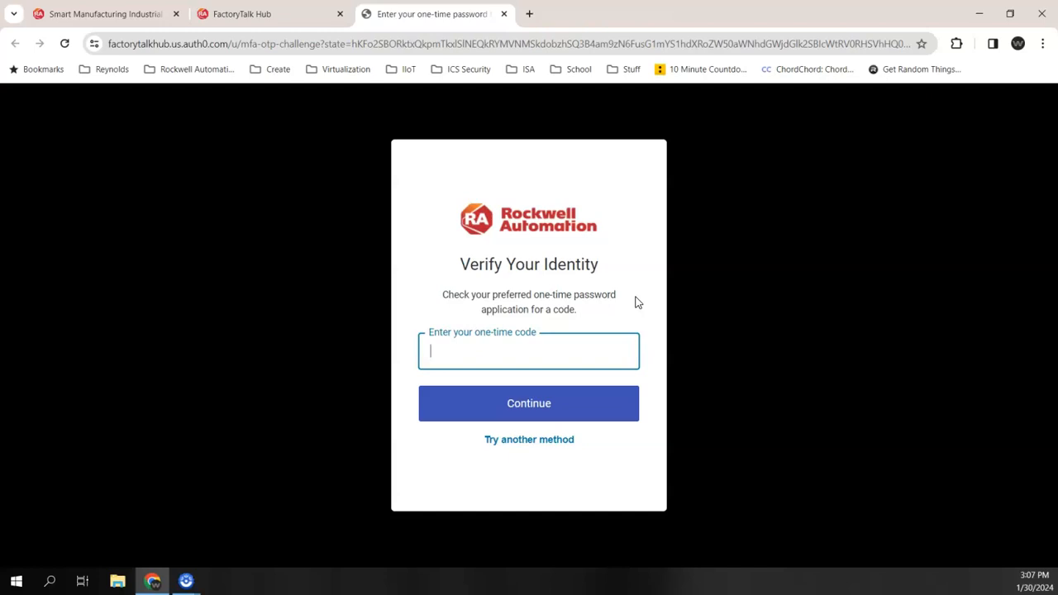
{"action": "mouse_move", "coordinate": [537, 338]}
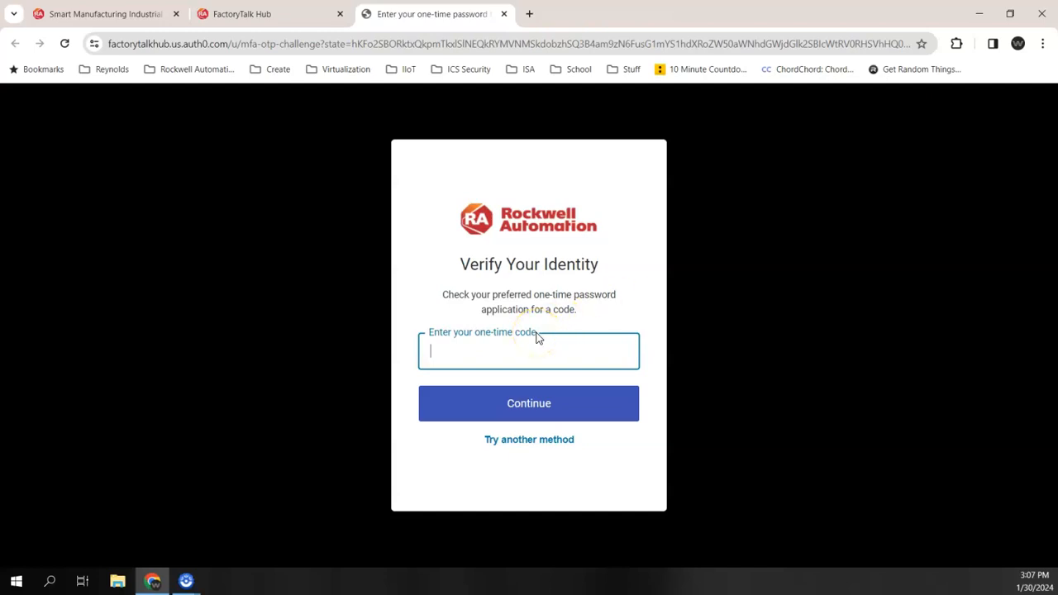
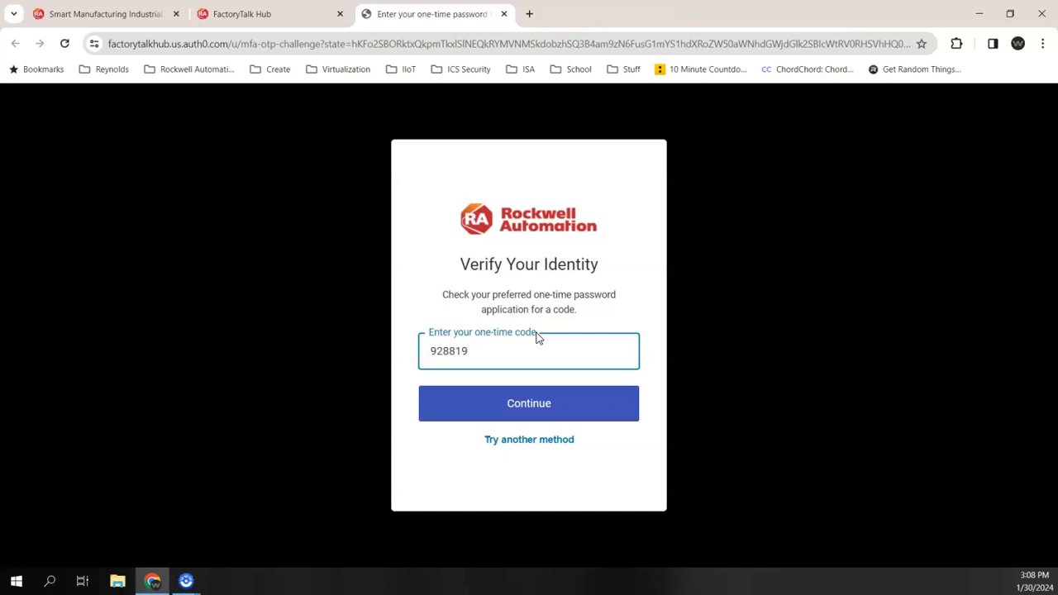
{"action": "left_click", "coordinate": [528, 403]}
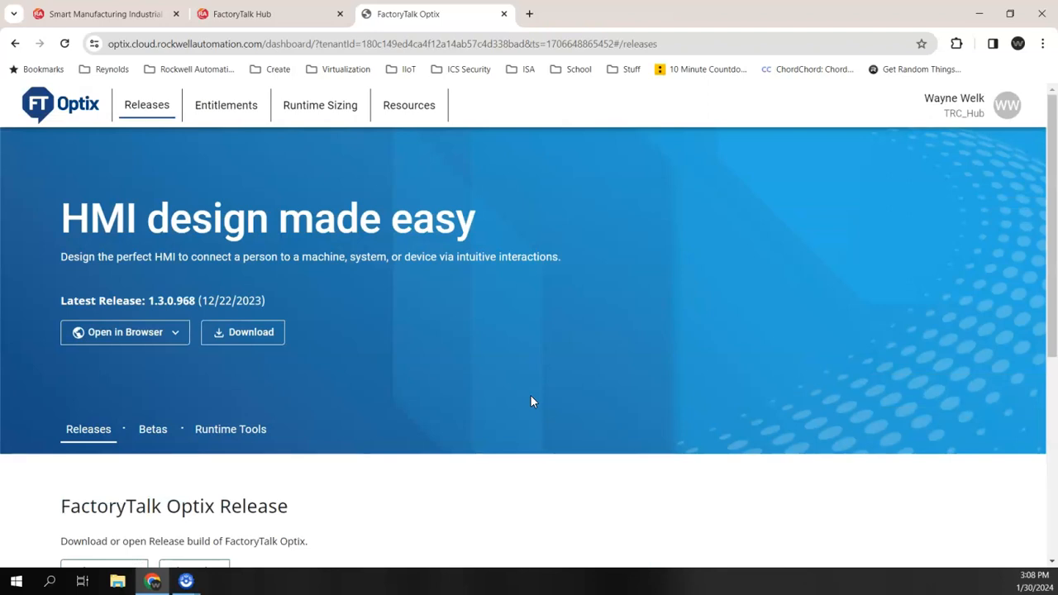
{"action": "mouse_move", "coordinate": [107, 355]}
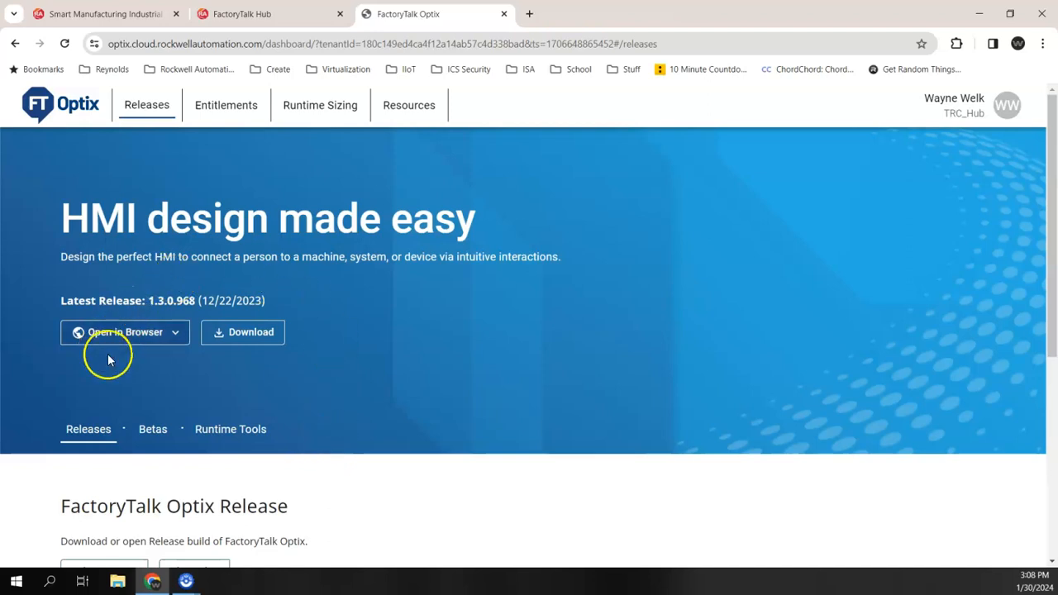
{"action": "mouse_move", "coordinate": [116, 342]}
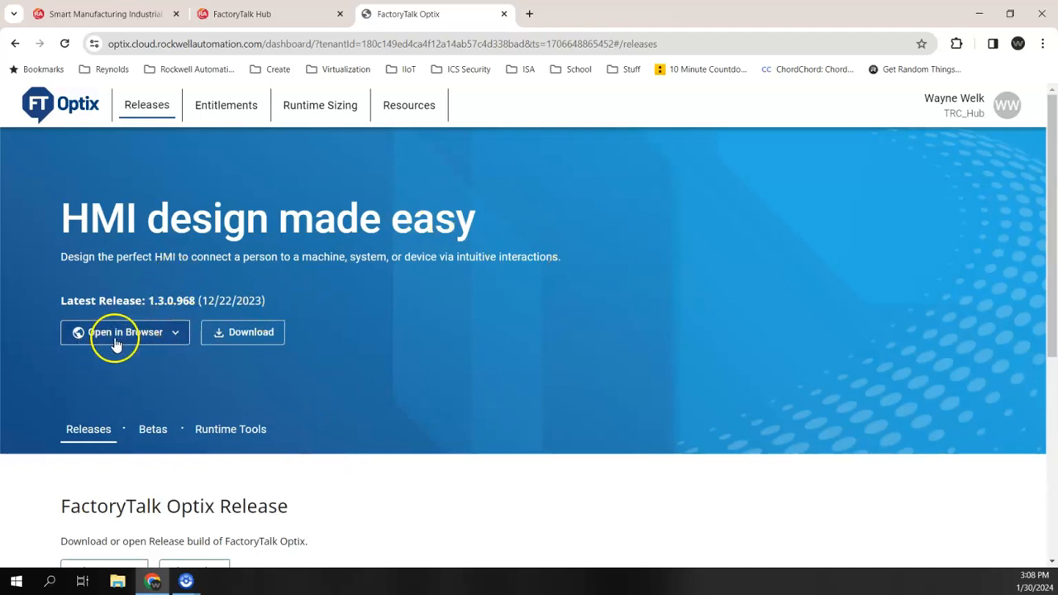
{"action": "mouse_move", "coordinate": [251, 332]}
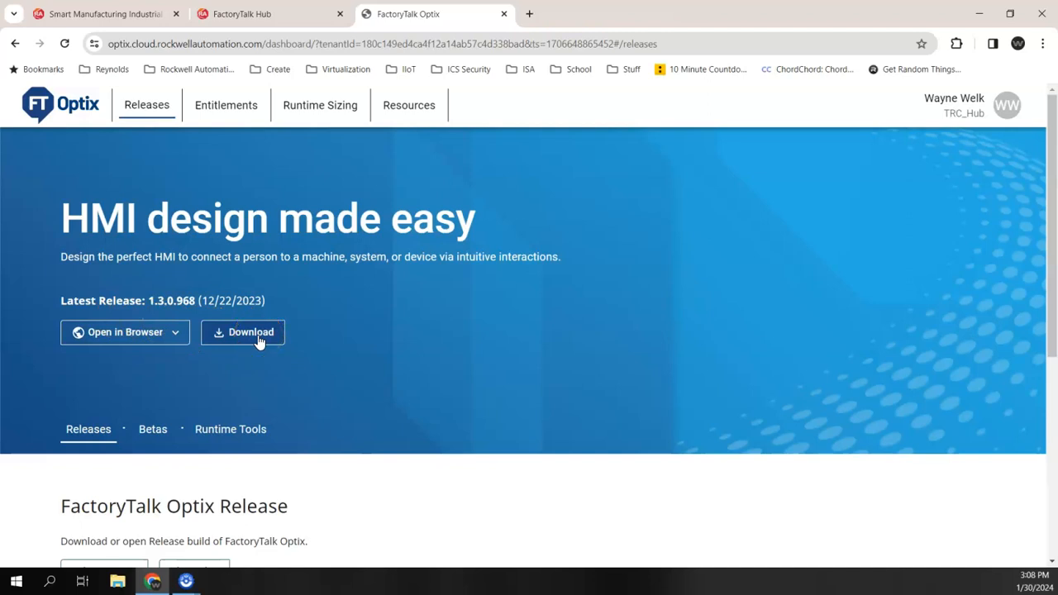
{"action": "mouse_move", "coordinate": [162, 362]}
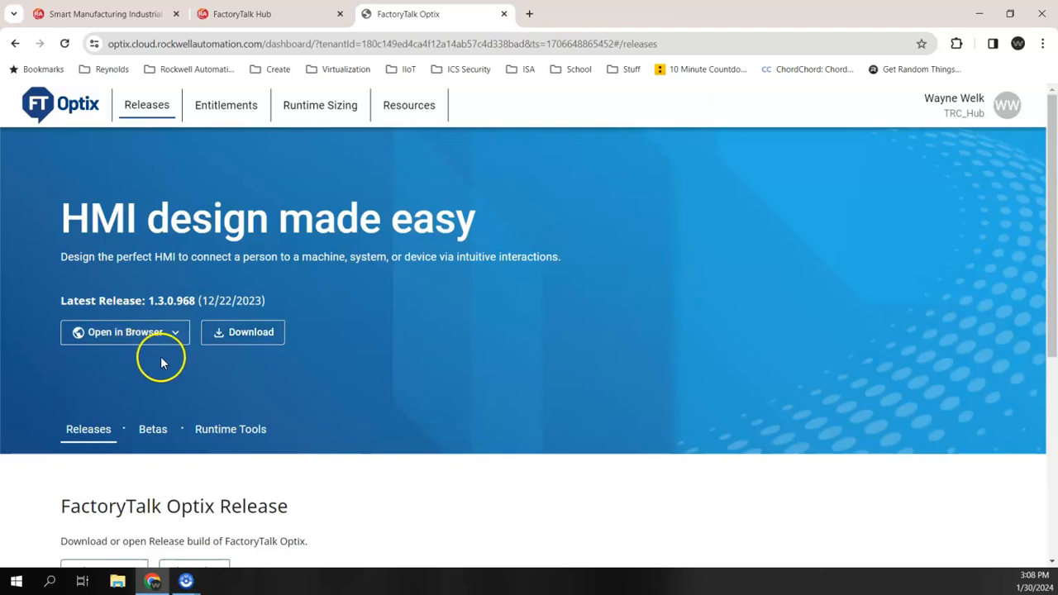
{"action": "mouse_move", "coordinate": [124, 331]}
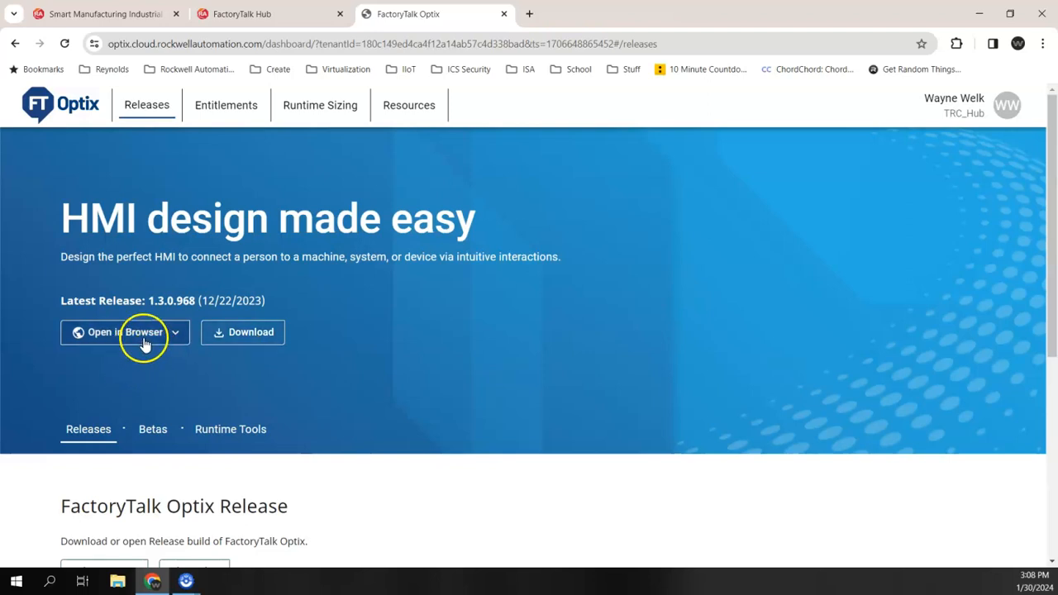
{"action": "mouse_move", "coordinate": [143, 343]}
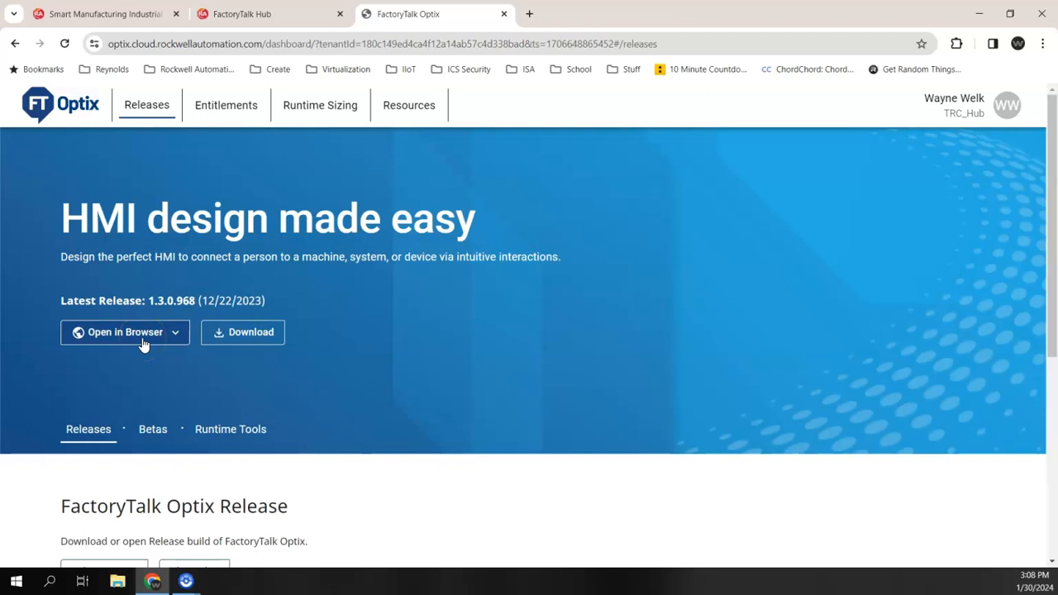
{"action": "mouse_move", "coordinate": [242, 339]}
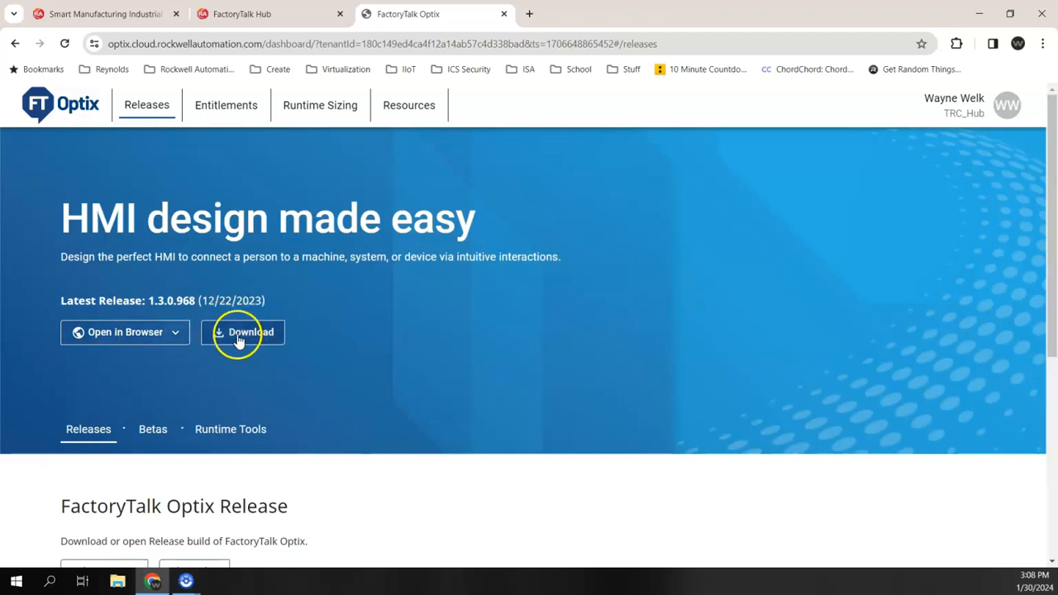
{"action": "mouse_move", "coordinate": [243, 340]}
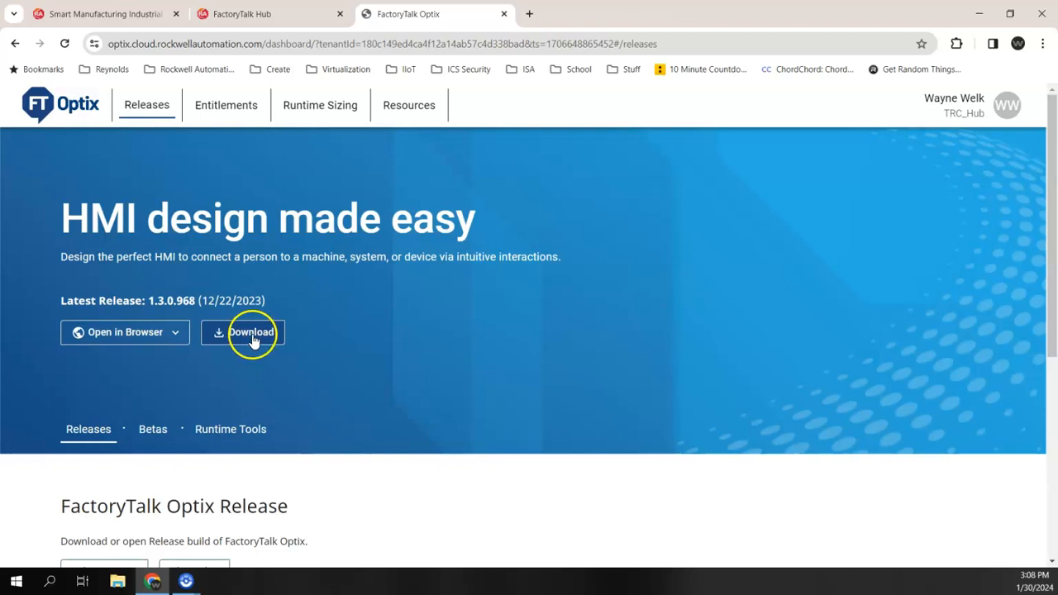
Step: Download Latest Release 1.3.0.968 from the Optix Releases page
{"action": "left_click", "coordinate": [250, 332]}
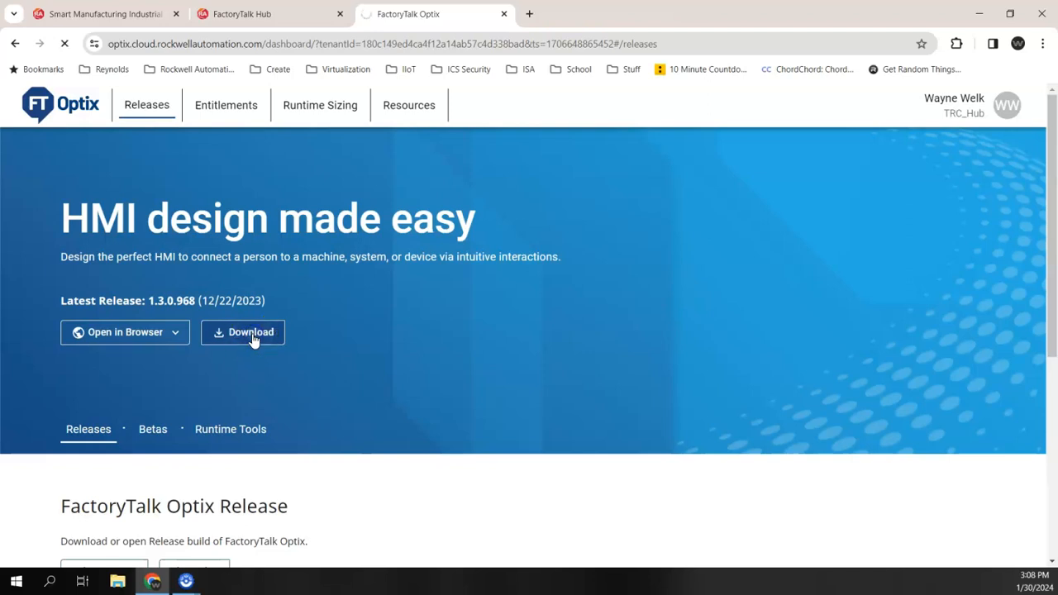
Step: Mark FactoryTalk Optix Studio 1.3.0.968 under Custom Download Files and start its download
{"action": "left_click", "coordinate": [242, 331]}
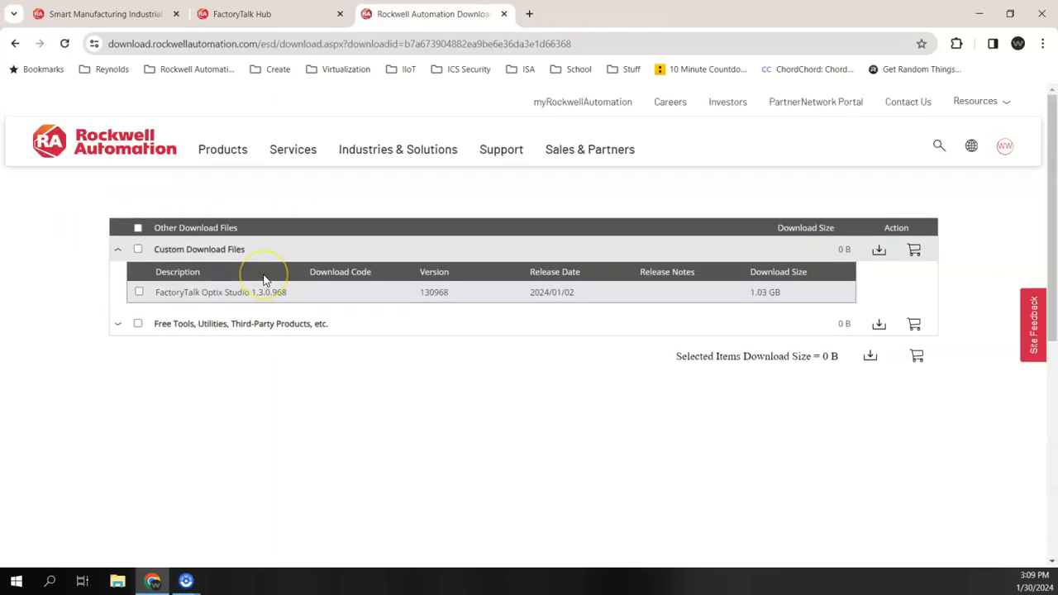
{"action": "mouse_move", "coordinate": [450, 313]}
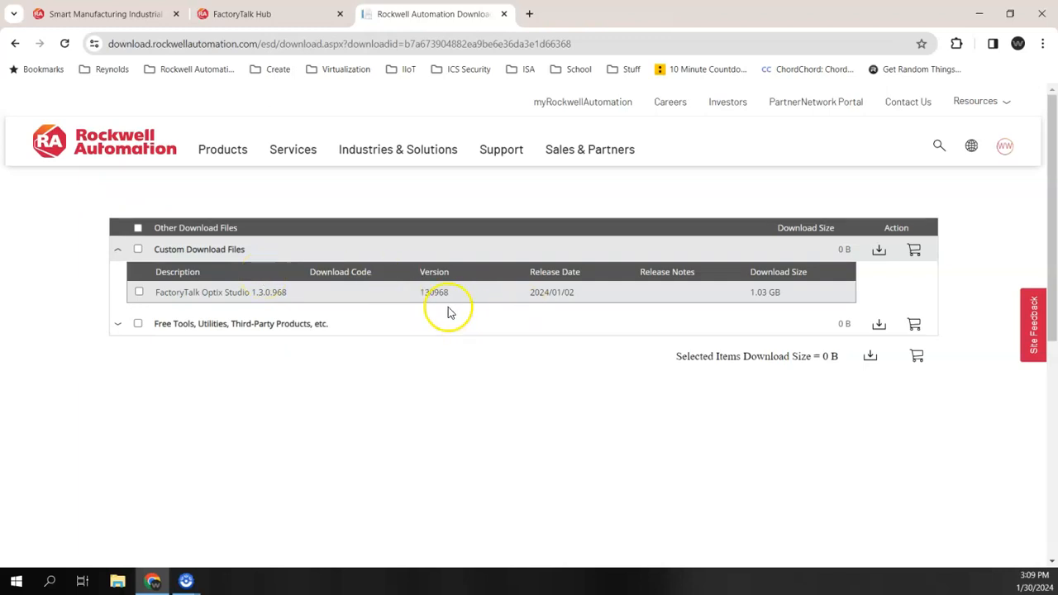
{"action": "left_click", "coordinate": [139, 292]}
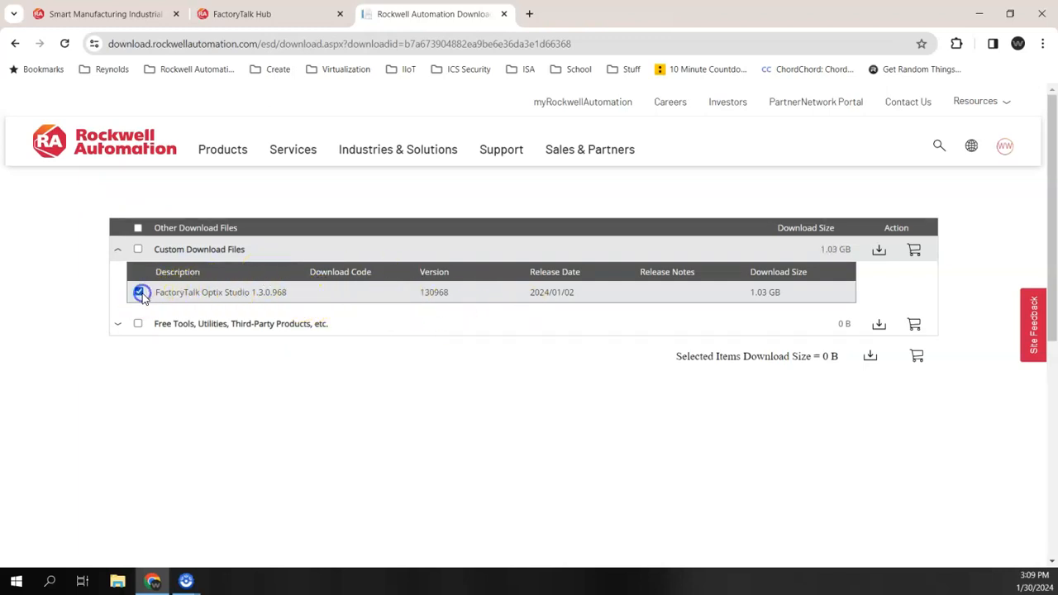
{"action": "left_click", "coordinate": [138, 292]}
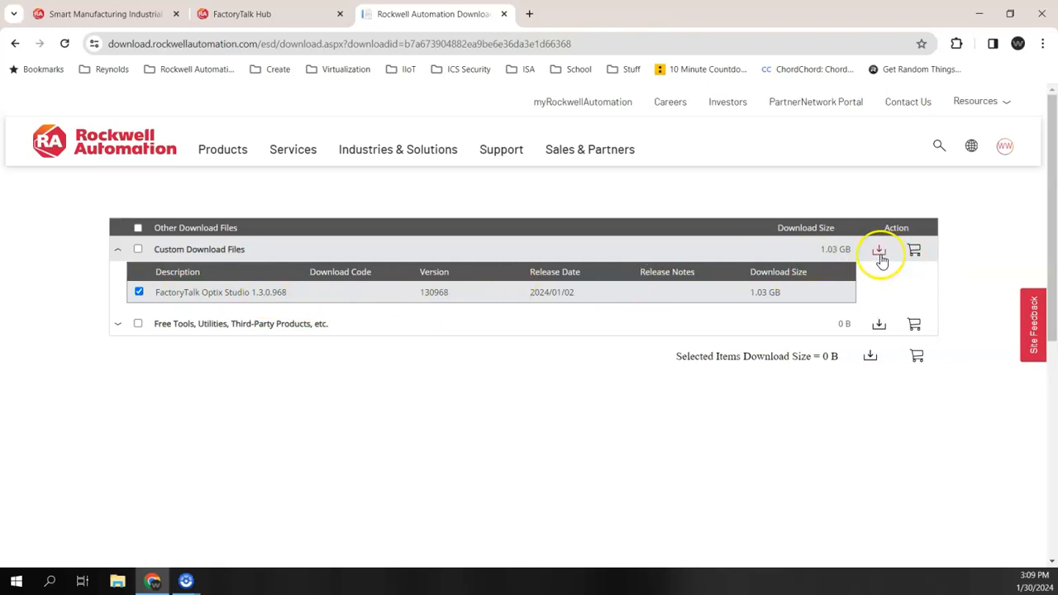
{"action": "mouse_move", "coordinate": [878, 250]}
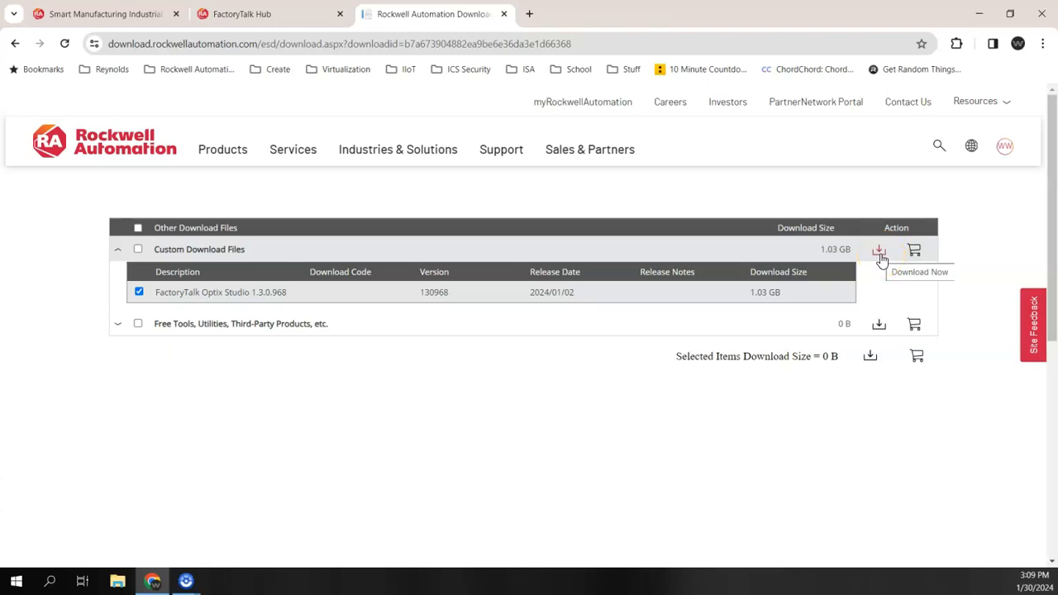
{"action": "left_click", "coordinate": [99, 14]}
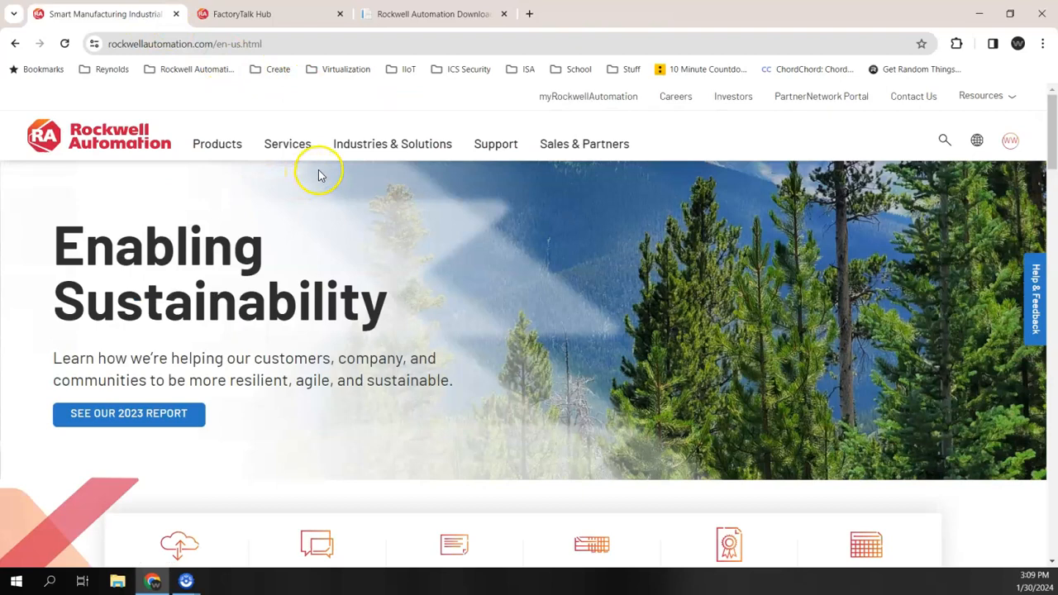
{"action": "mouse_move", "coordinate": [277, 91]}
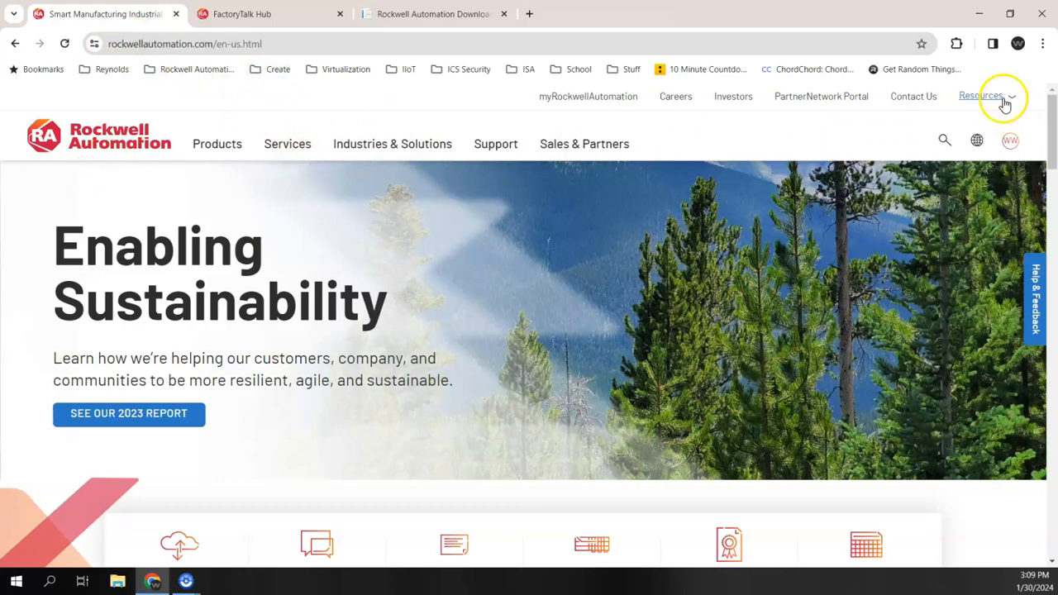
Step: Go to Compatibility & Downloads (PCDC) from the Resources menu
{"action": "left_click", "coordinate": [981, 95]}
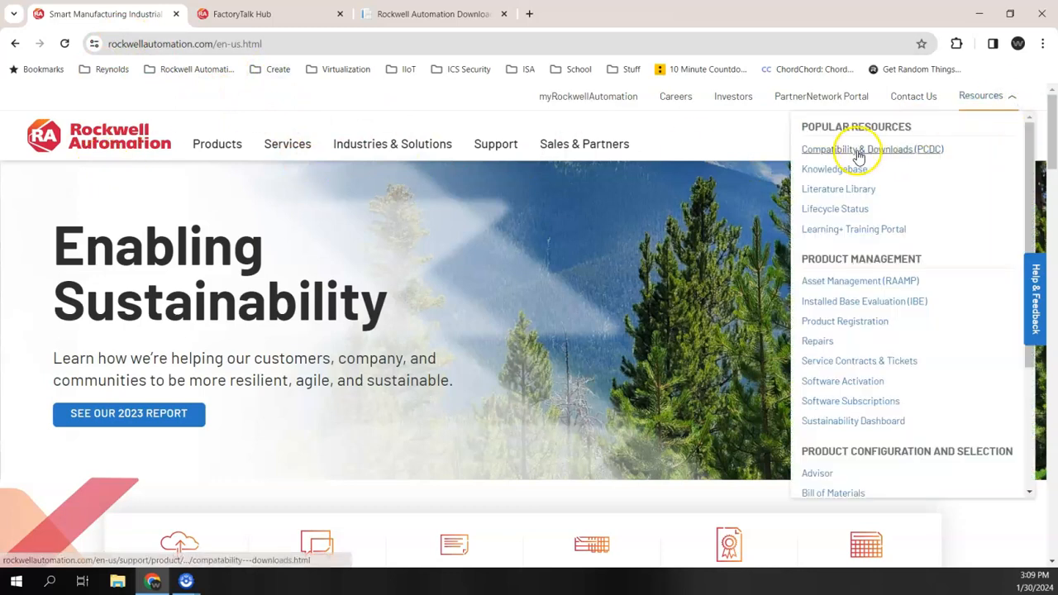
{"action": "mouse_move", "coordinate": [900, 156]}
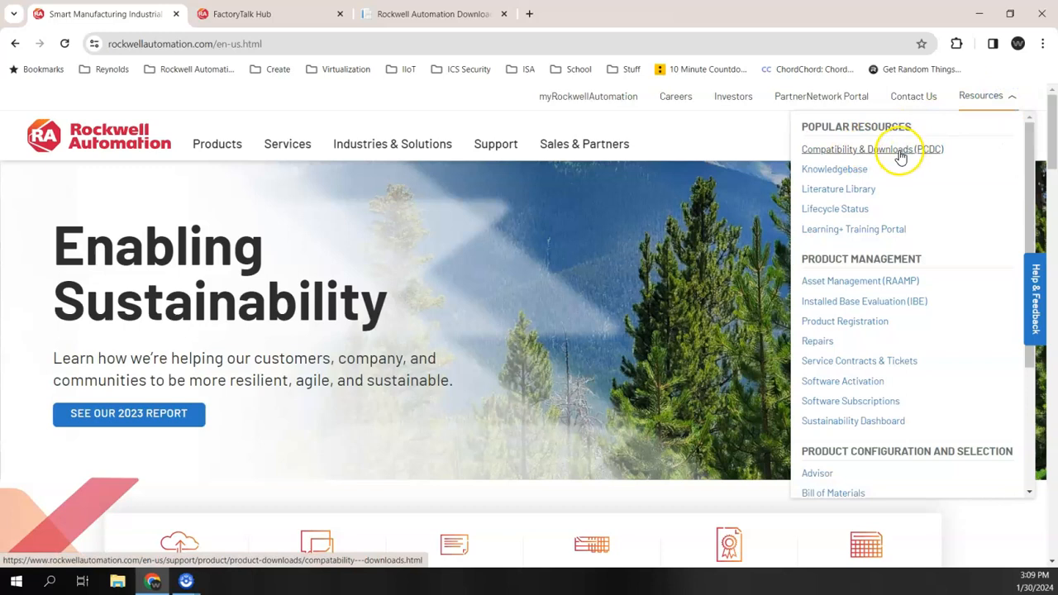
{"action": "mouse_move", "coordinate": [882, 157]}
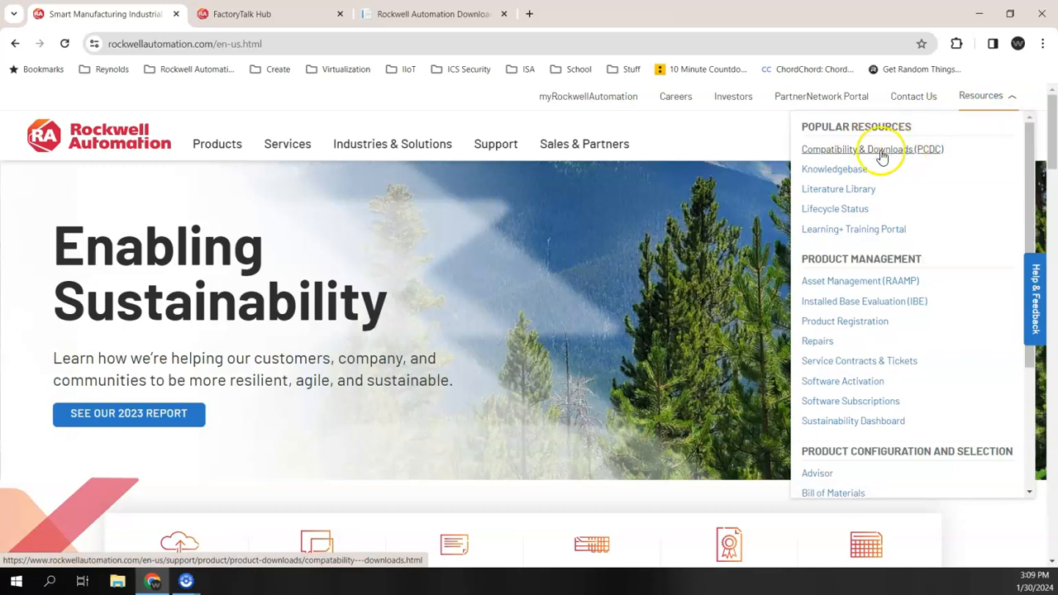
{"action": "left_click", "coordinate": [872, 148]}
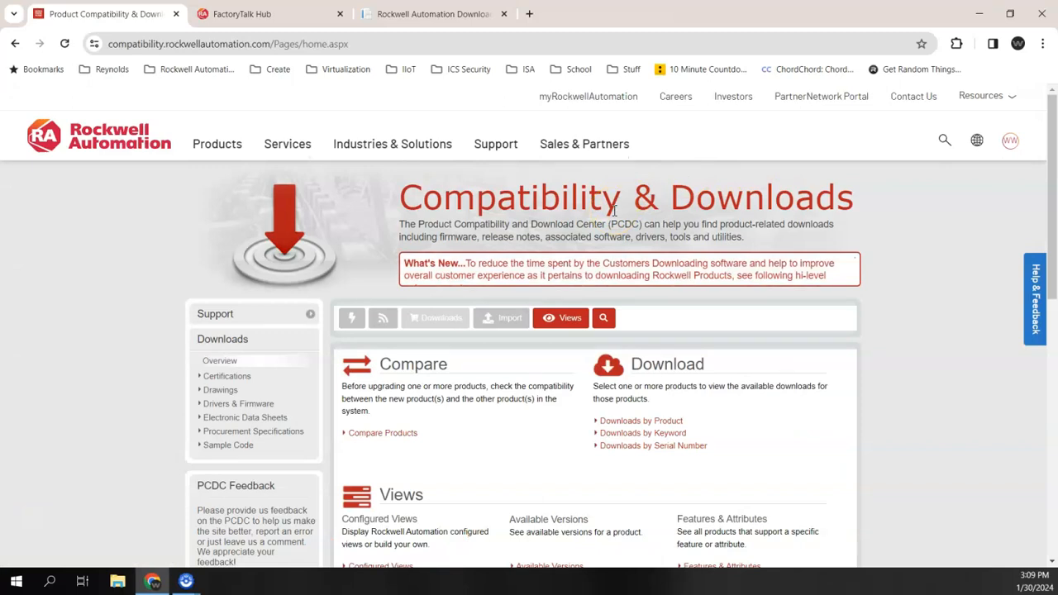
Step: Scroll the PCDC home page and open Compare Products
{"action": "scroll", "scroll_direction": "down", "scroll_amount": 3}
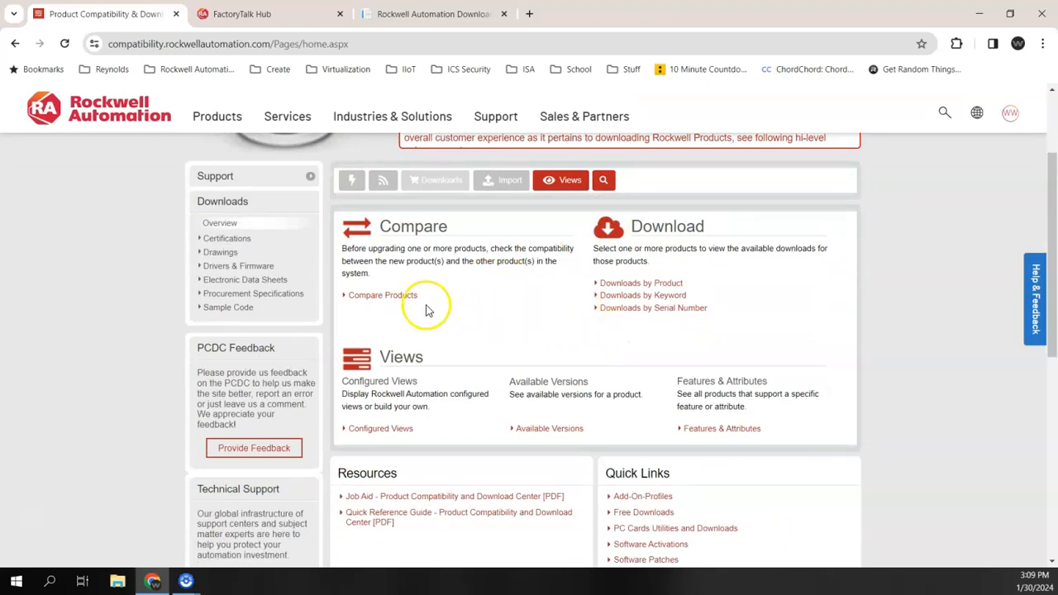
{"action": "mouse_move", "coordinate": [571, 307]}
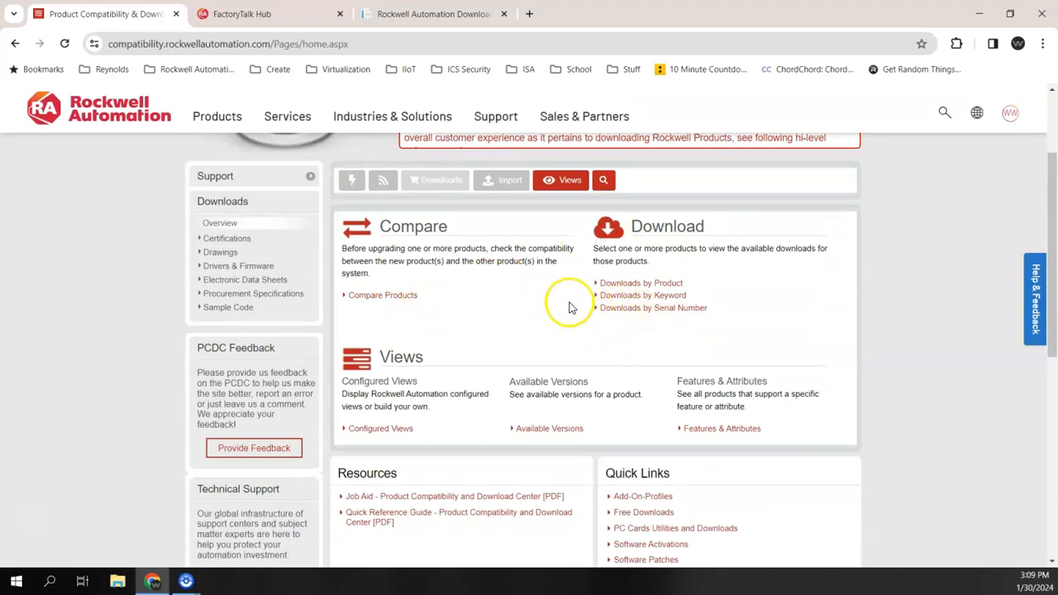
{"action": "mouse_move", "coordinate": [597, 395]}
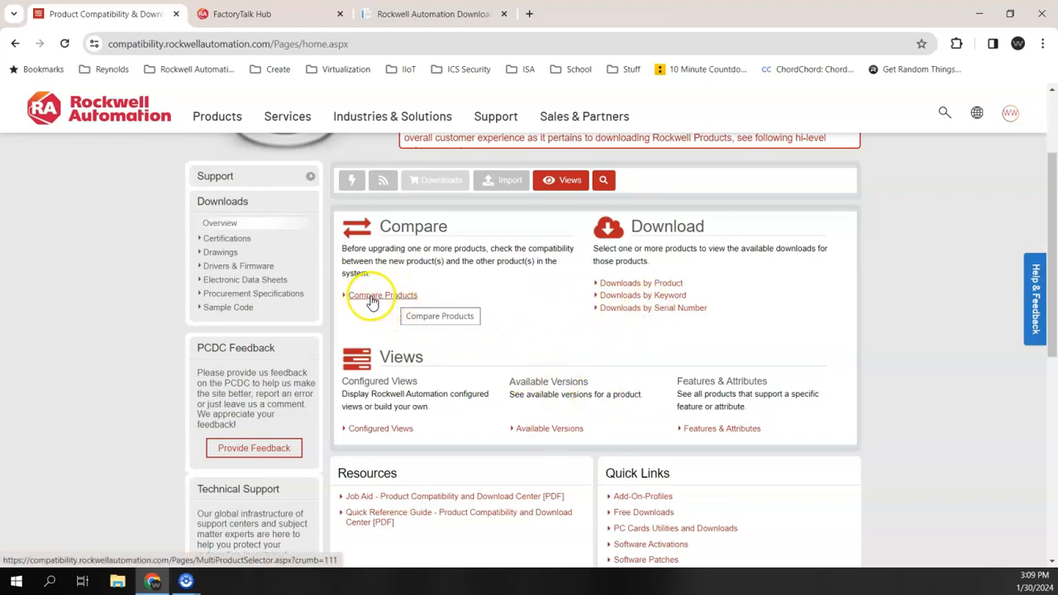
{"action": "left_click", "coordinate": [382, 295]}
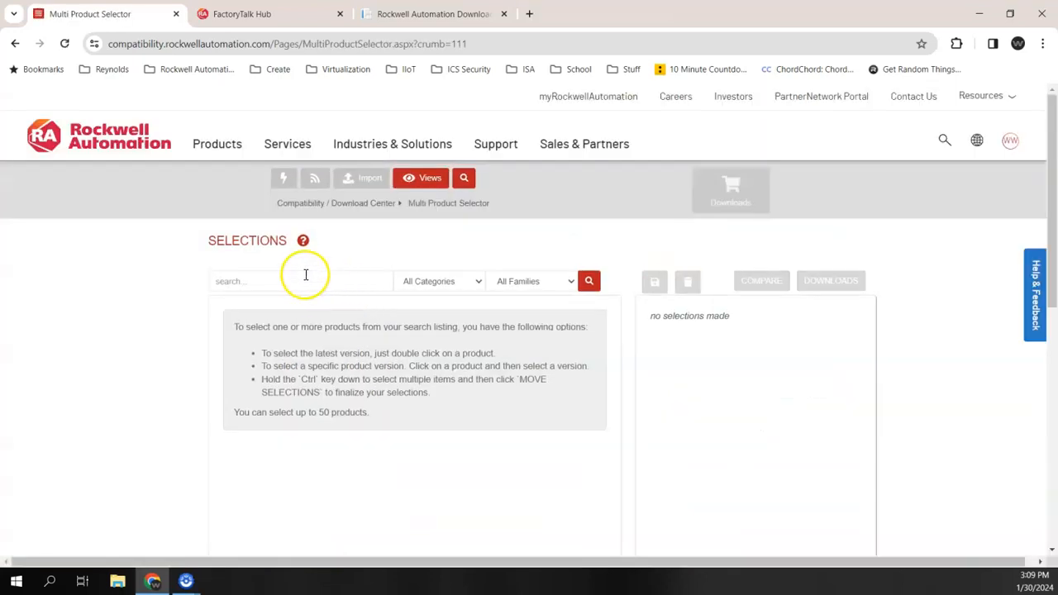
Step: Search 'optix', select FactoryTalk Optix version 1.3.0, and show its downloads
{"action": "type", "text": "opti"}
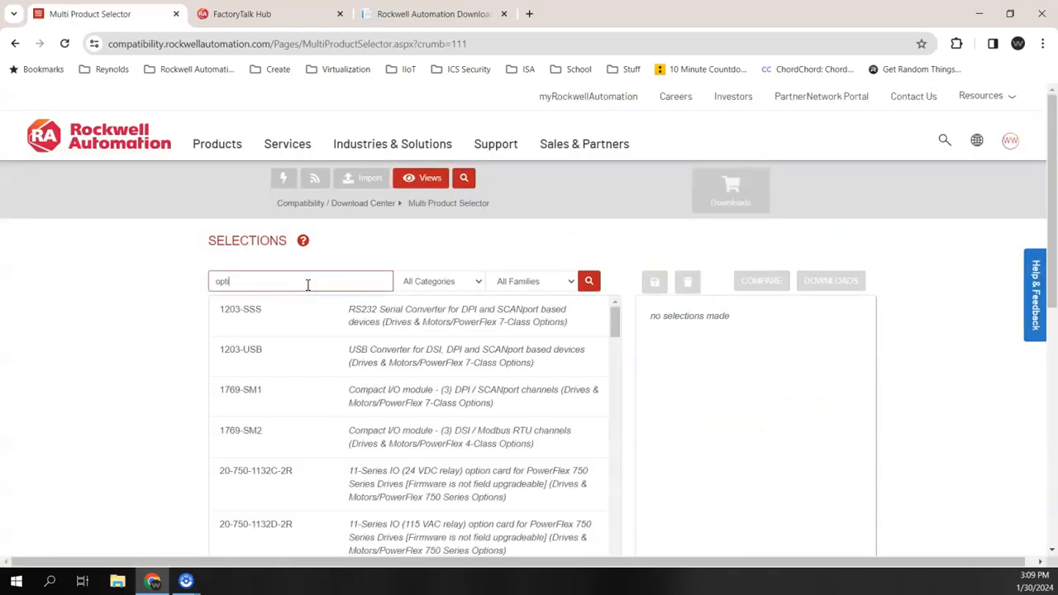
{"action": "type", "text": "x"}
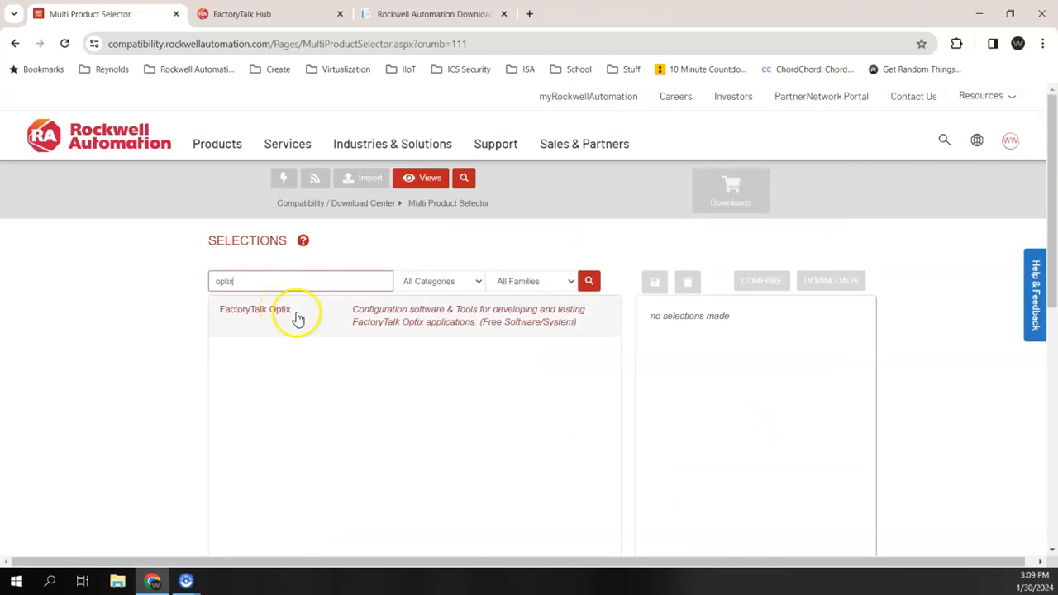
{"action": "left_click", "coordinate": [255, 315]}
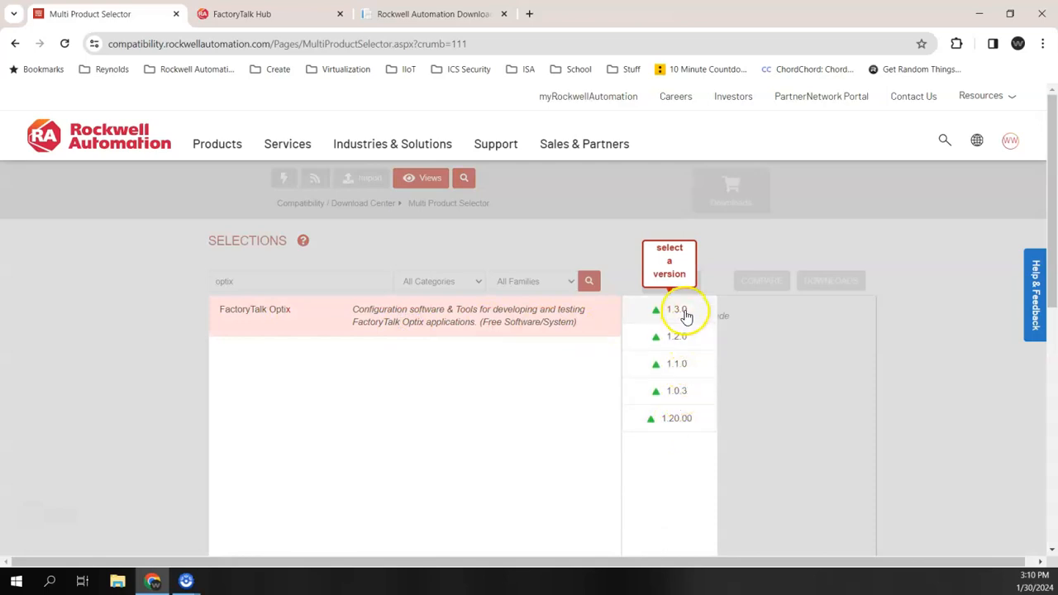
{"action": "mouse_move", "coordinate": [684, 316]}
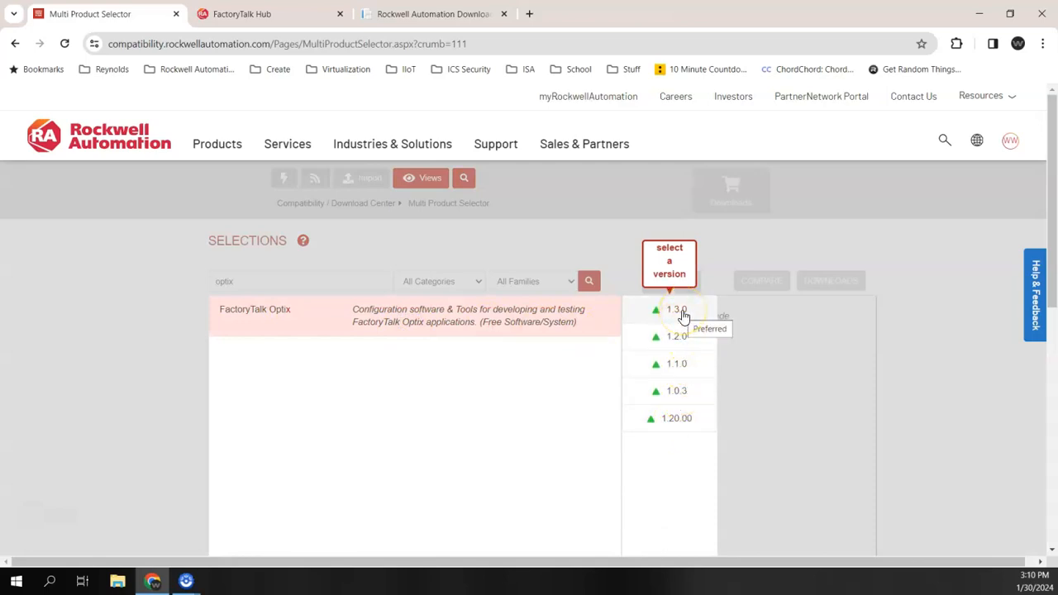
{"action": "left_click", "coordinate": [676, 309]}
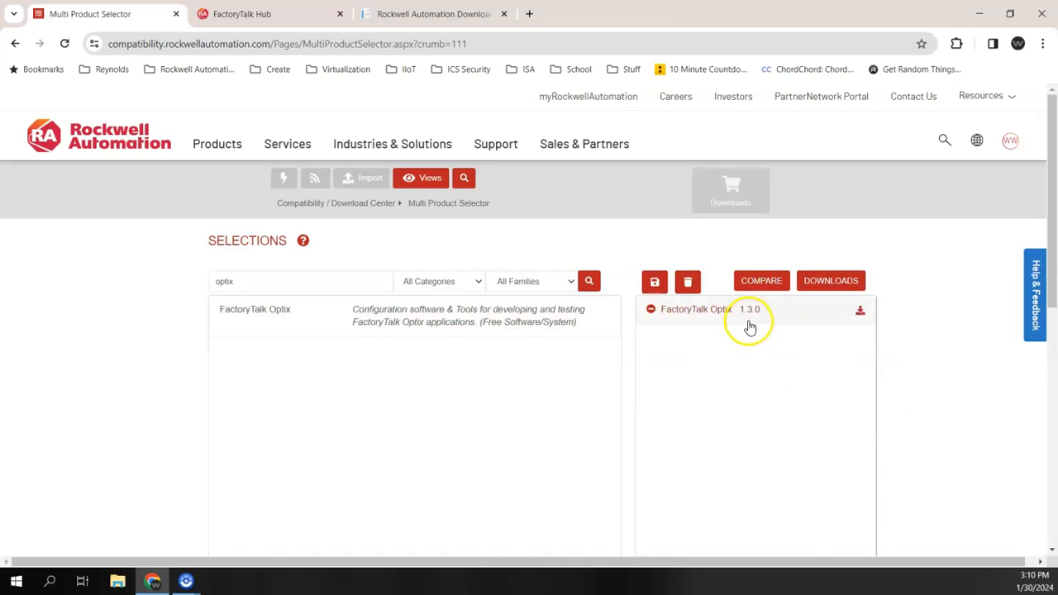
{"action": "mouse_move", "coordinate": [826, 320]}
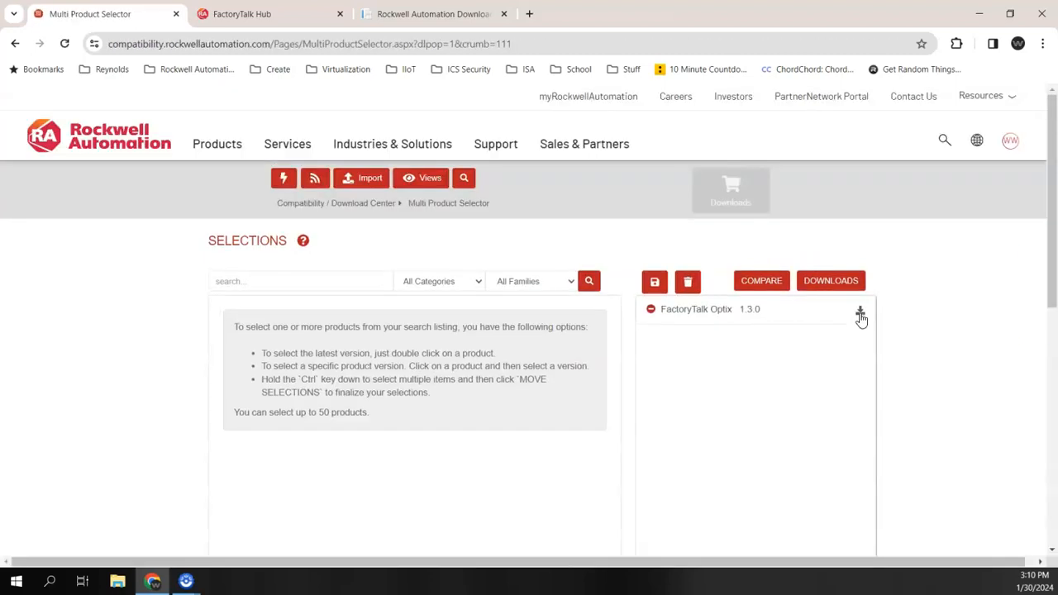
{"action": "left_click", "coordinate": [860, 314]}
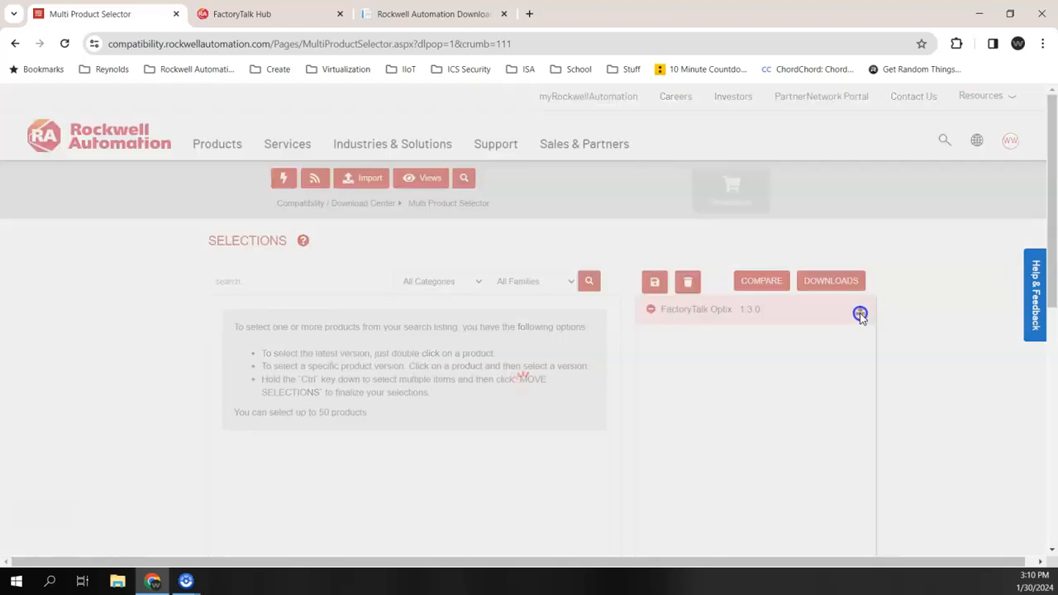
{"action": "left_click", "coordinate": [859, 314]}
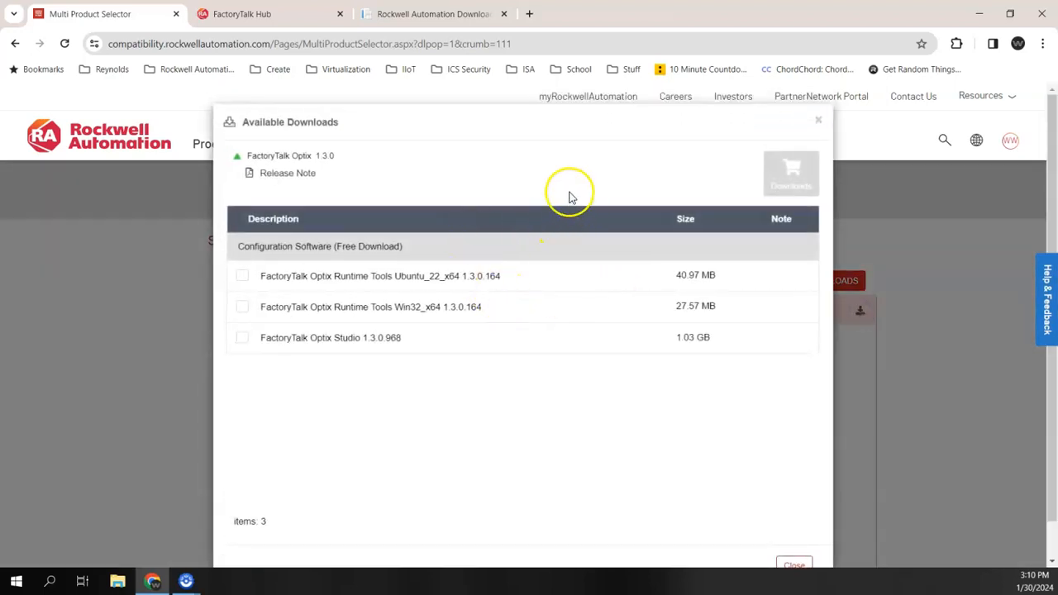
{"action": "mouse_move", "coordinate": [345, 147]}
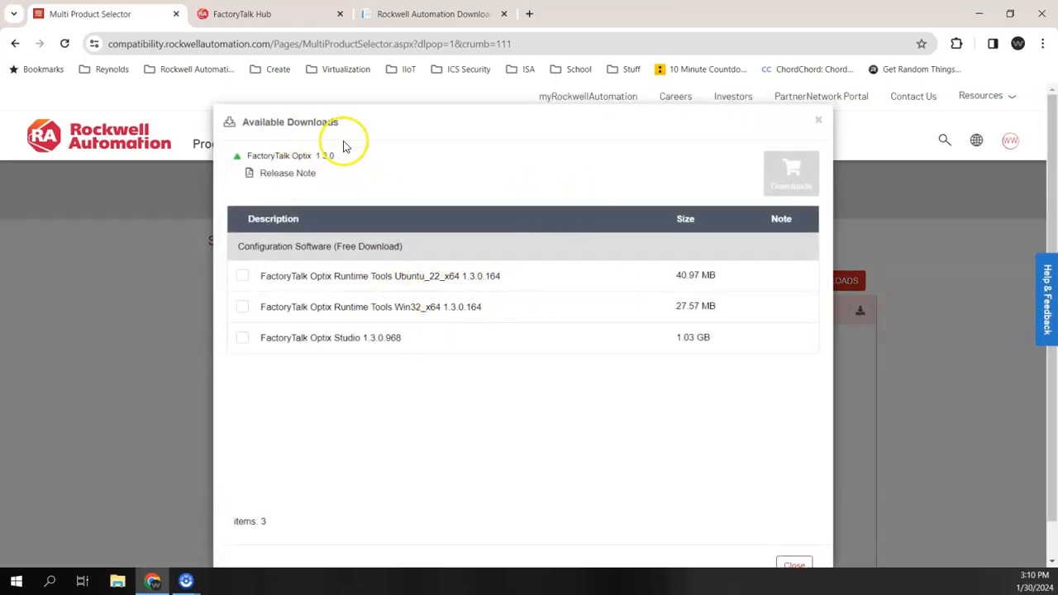
{"action": "mouse_move", "coordinate": [360, 337]}
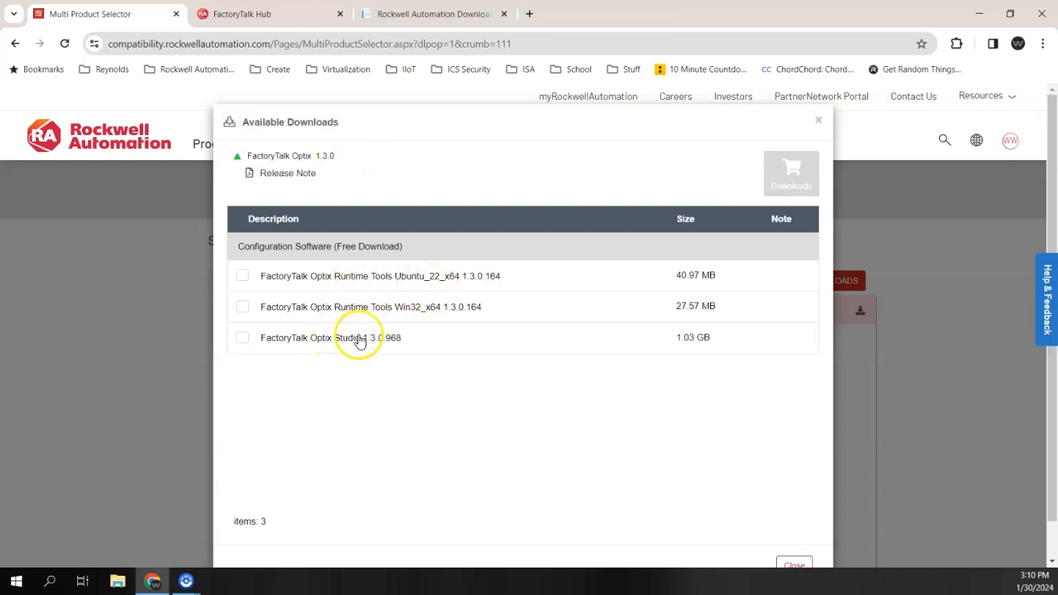
{"action": "mouse_move", "coordinate": [397, 335]}
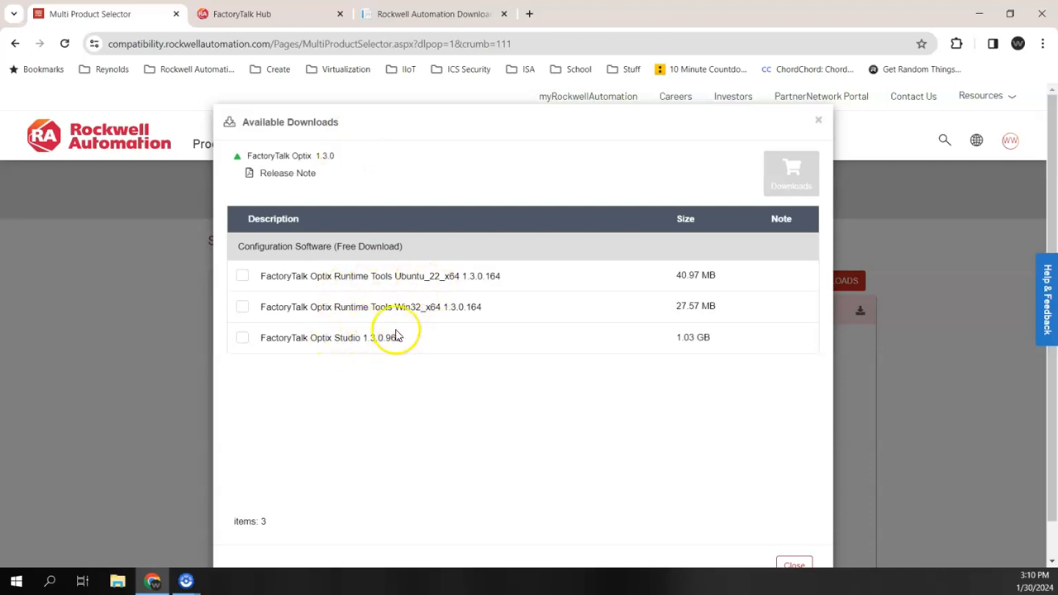
Step: Add Optix Studio 1.3.0.968 (1.03 GB) to the downloads cart and choose Download Now
{"action": "left_click", "coordinate": [242, 337]}
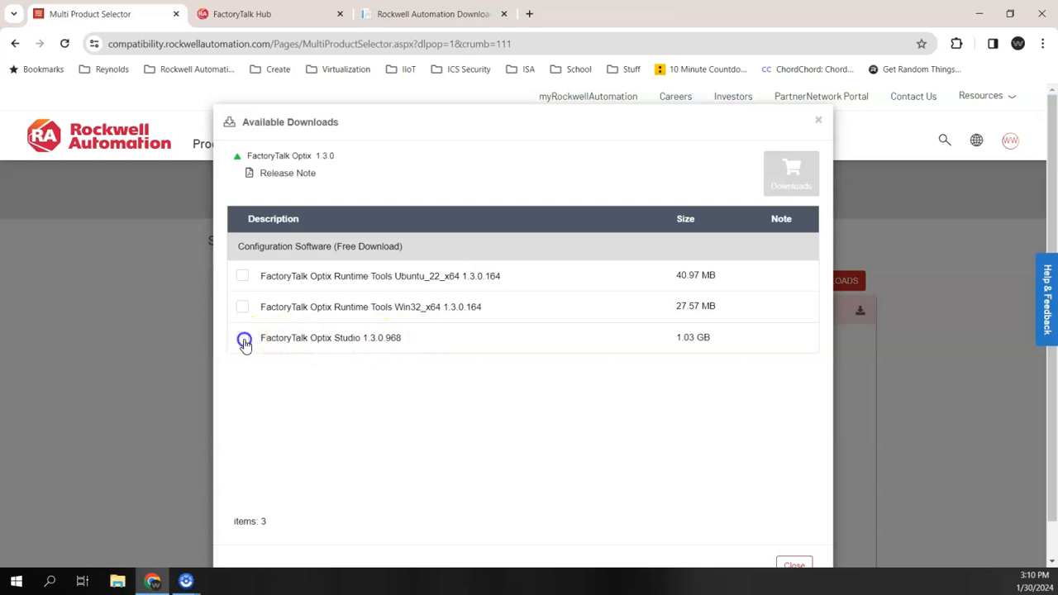
{"action": "left_click", "coordinate": [243, 337]}
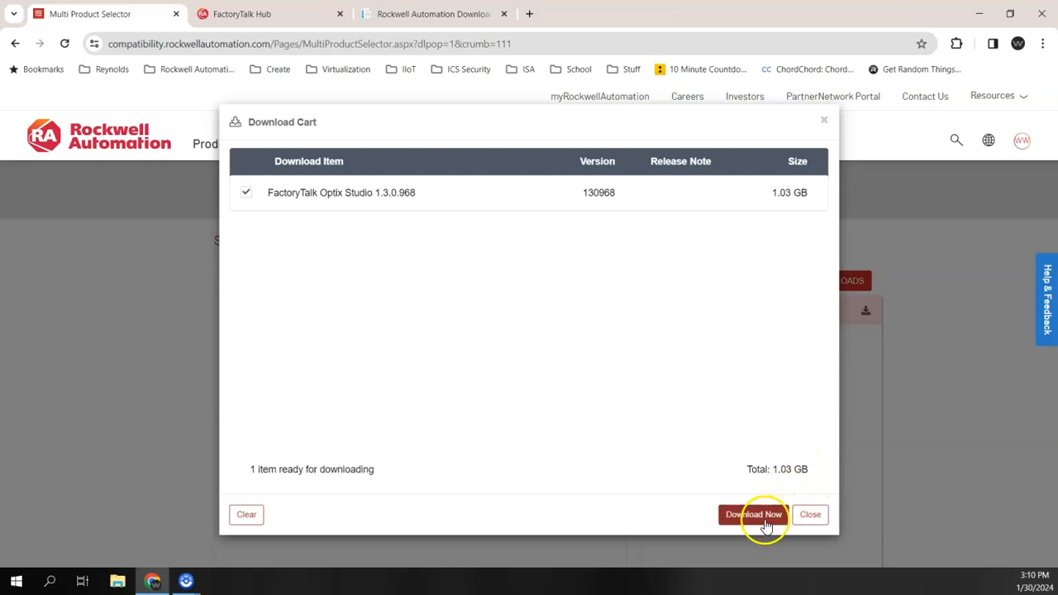
{"action": "left_click", "coordinate": [753, 514]}
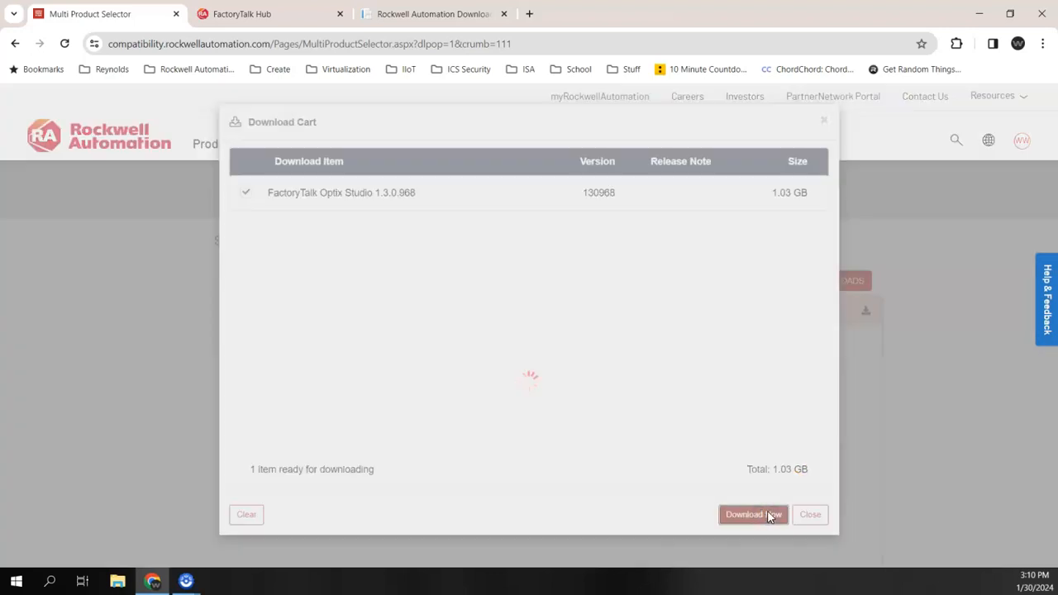
{"action": "left_click", "coordinate": [750, 514]}
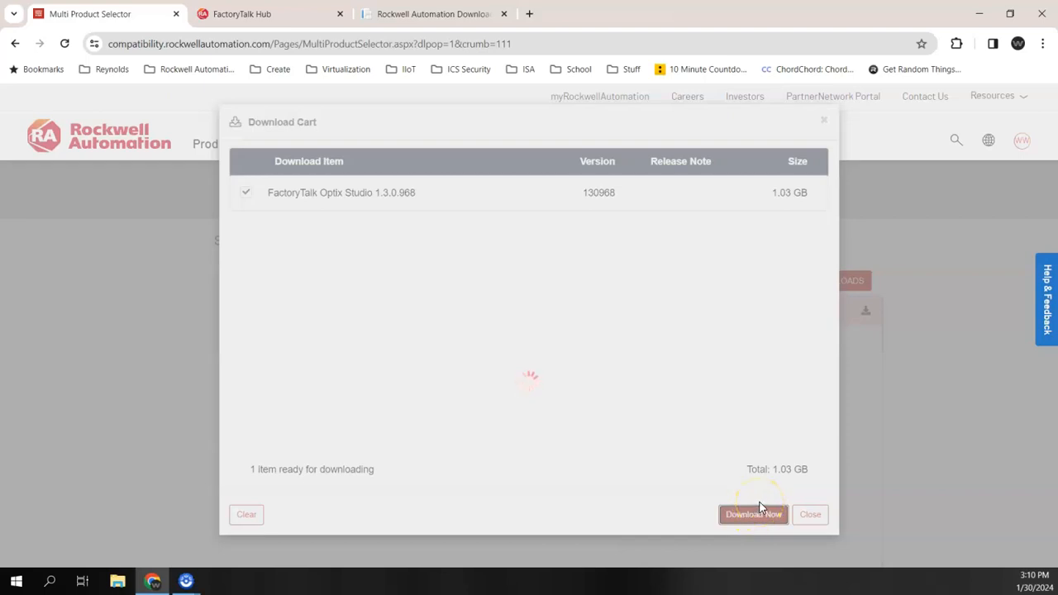
Step: Read through the End-User License Agreement and choose Accept and Download
{"action": "left_click", "coordinate": [752, 514]}
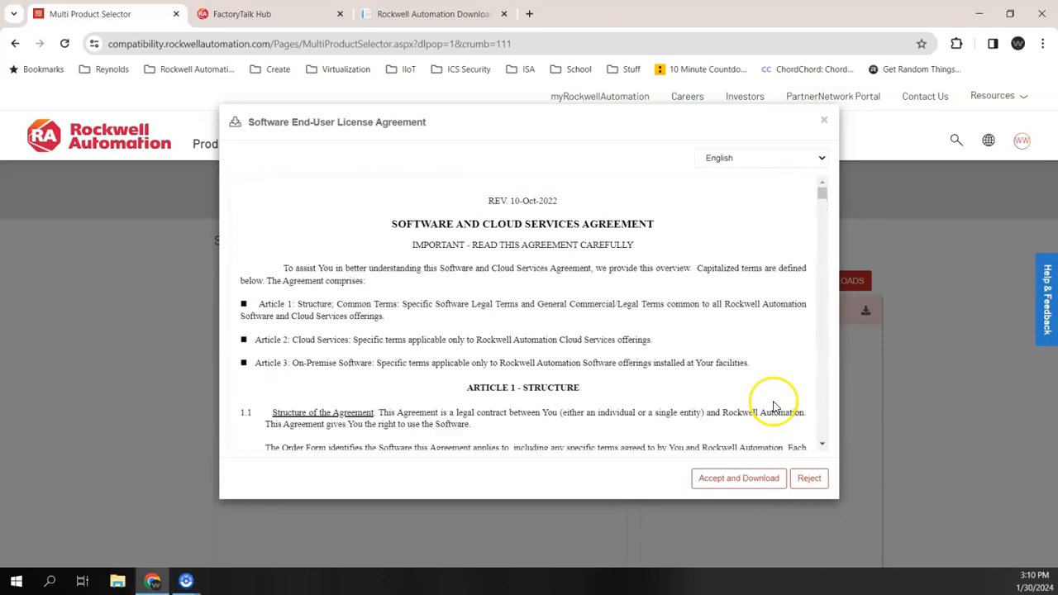
{"action": "scroll", "scroll_direction": "down", "scroll_amount": 3}
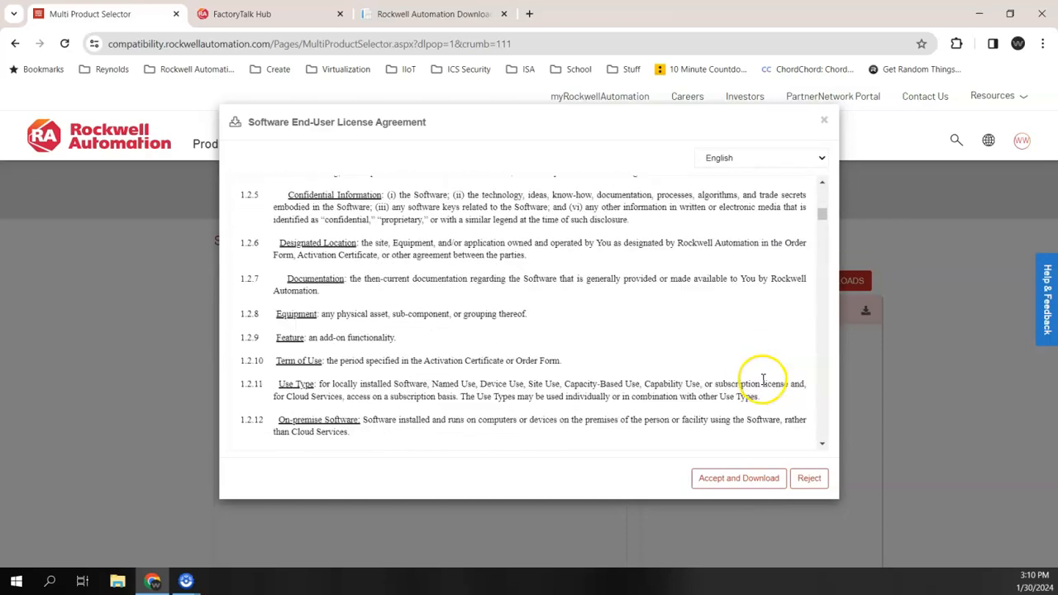
{"action": "scroll", "scroll_direction": "down", "scroll_amount": 3}
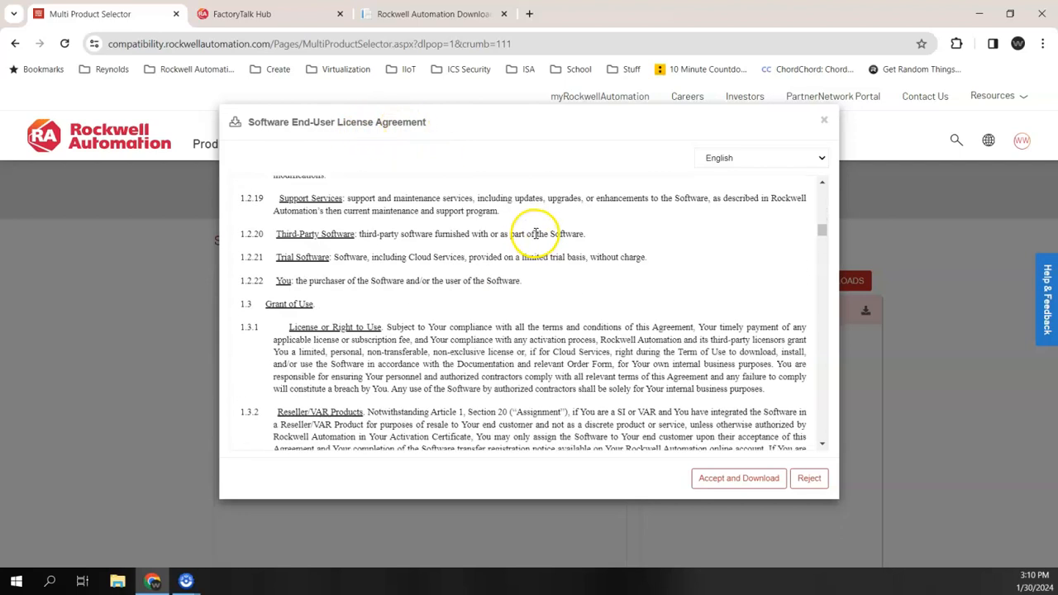
{"action": "scroll", "scroll_direction": "down", "scroll_amount": 3}
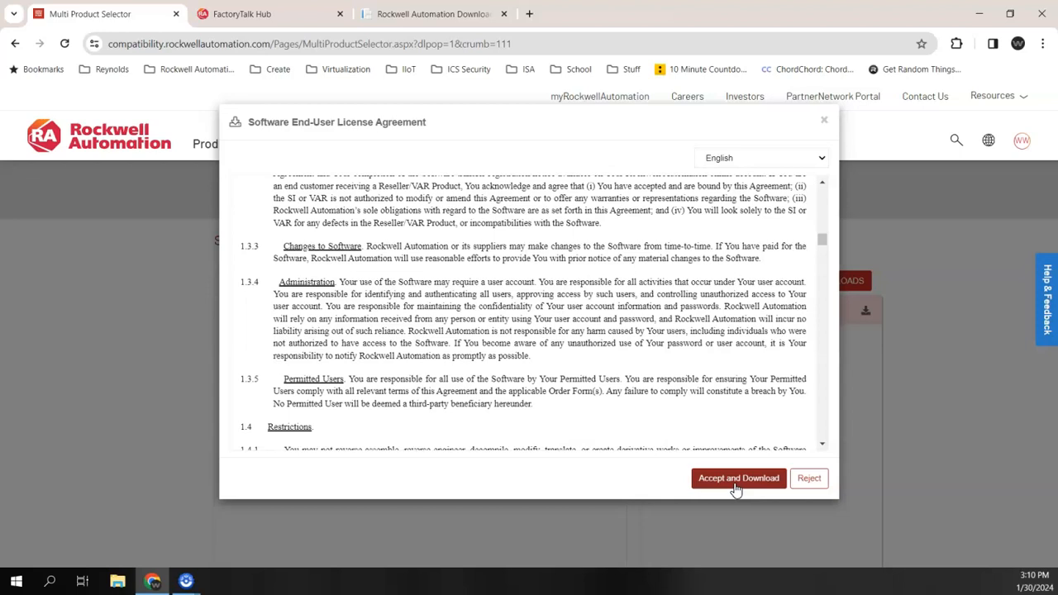
{"action": "mouse_move", "coordinate": [694, 368]}
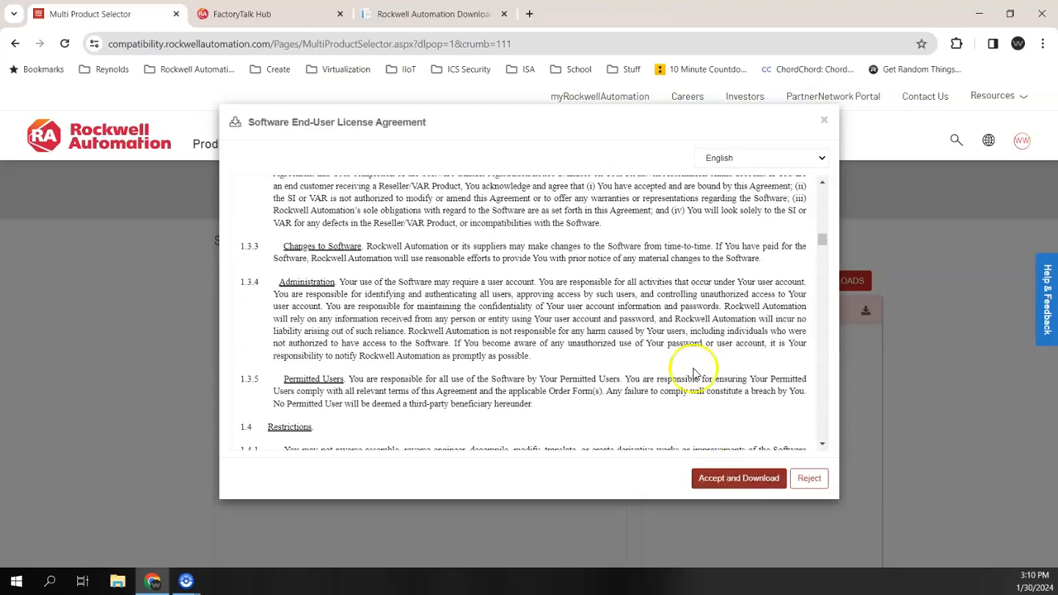
{"action": "left_click", "coordinate": [738, 478]}
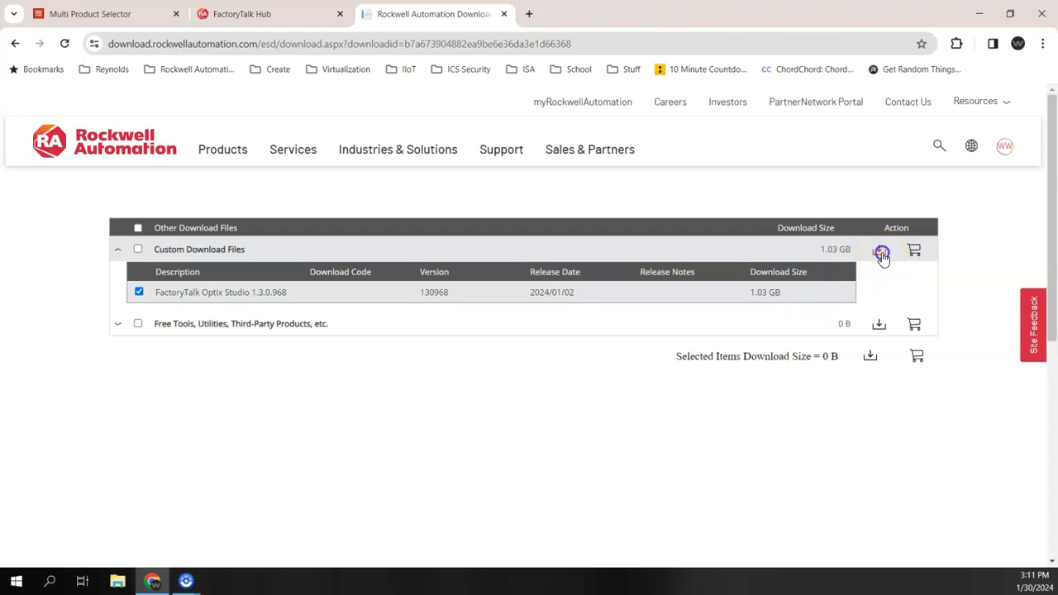
Step: Download the Custom Download Files package containing Optix Studio 1.3.0.968
{"action": "left_click", "coordinate": [880, 249]}
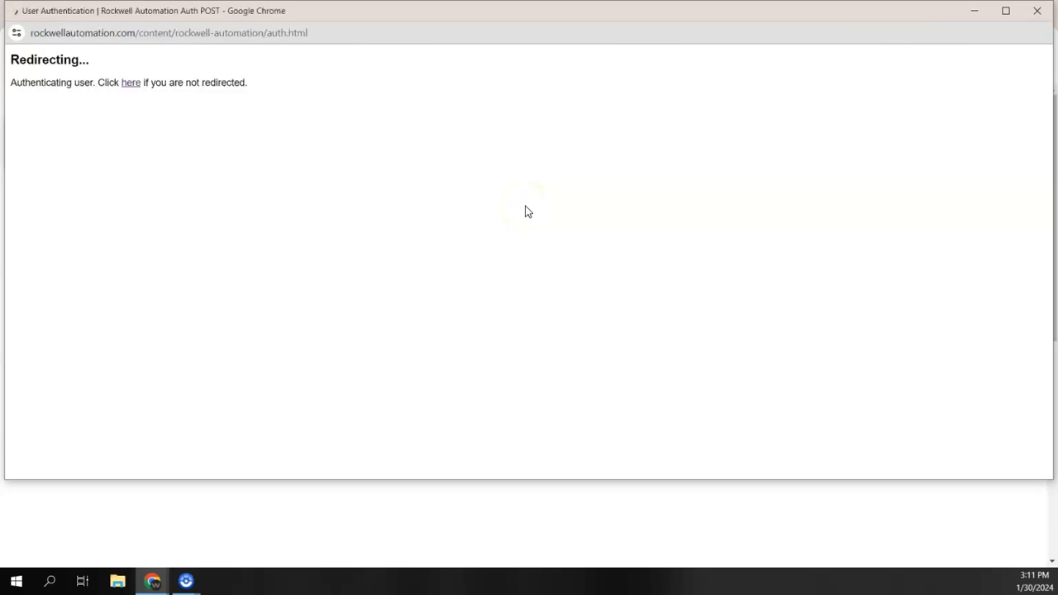